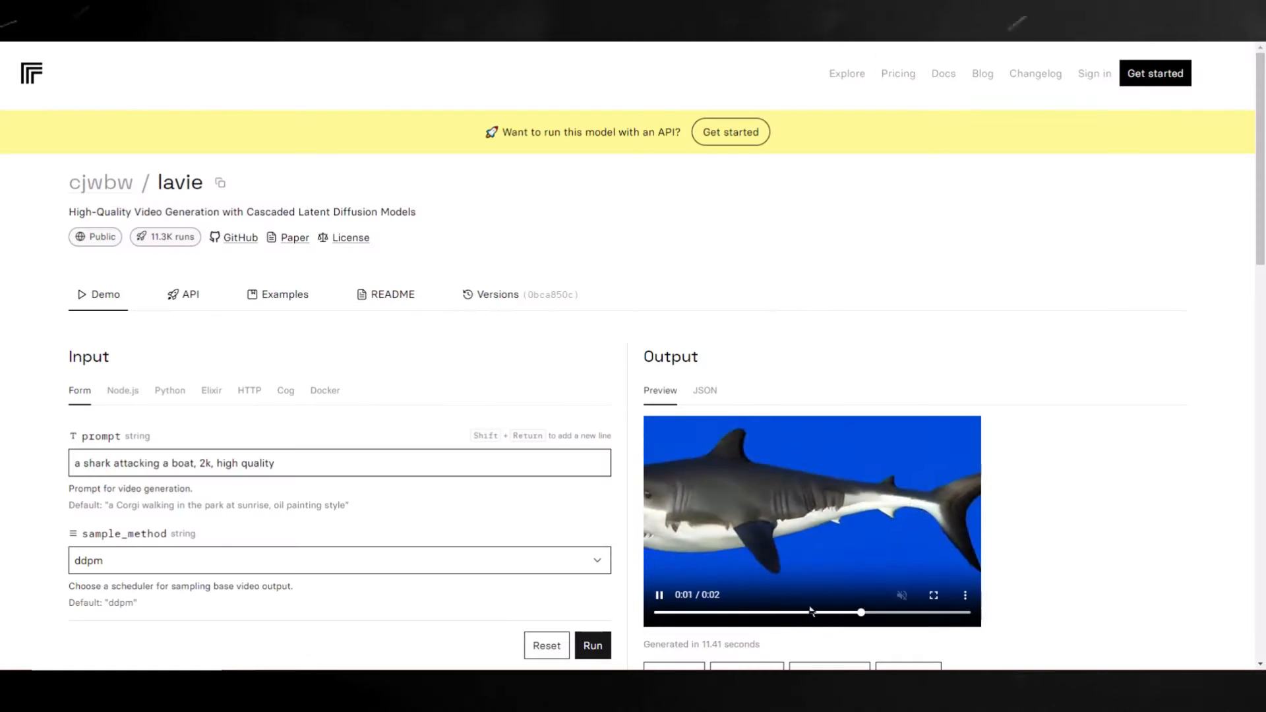
Replace 'attacking a boat' in the LaVie prompt with 'a monkey taking a selfie'.
double_click(158, 331)
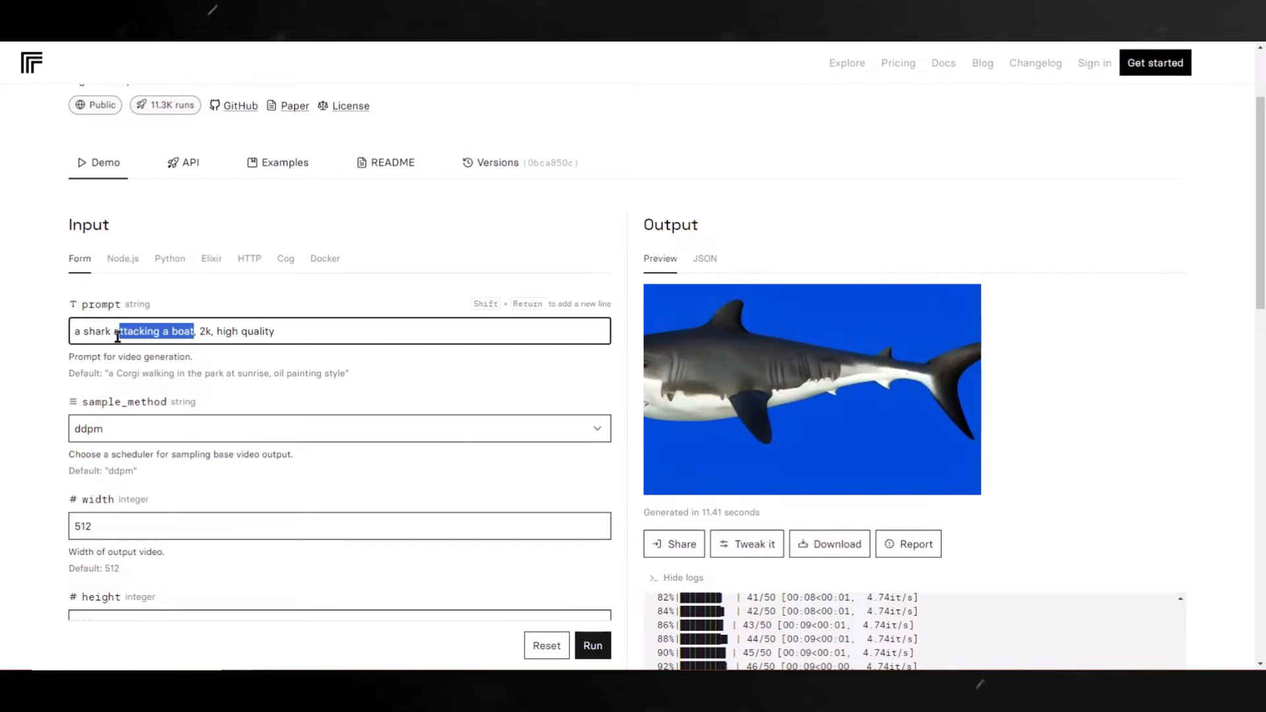
type("a monkey taking a selfie")
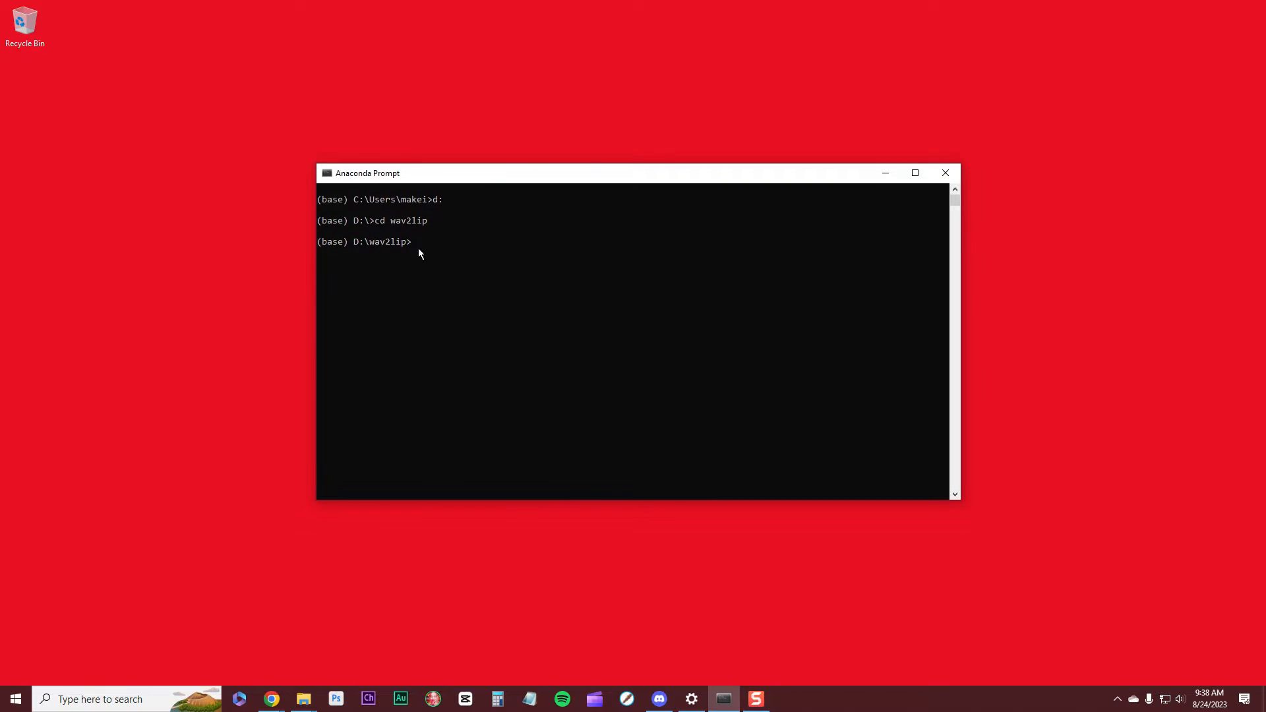
Enter 'conda create -n wav2lip-hd python=3.6' in the Anaconda Prompt, then browse Pinokio's Discover catalogue.
type("conda create -n wav2lip-hd python=3.6")
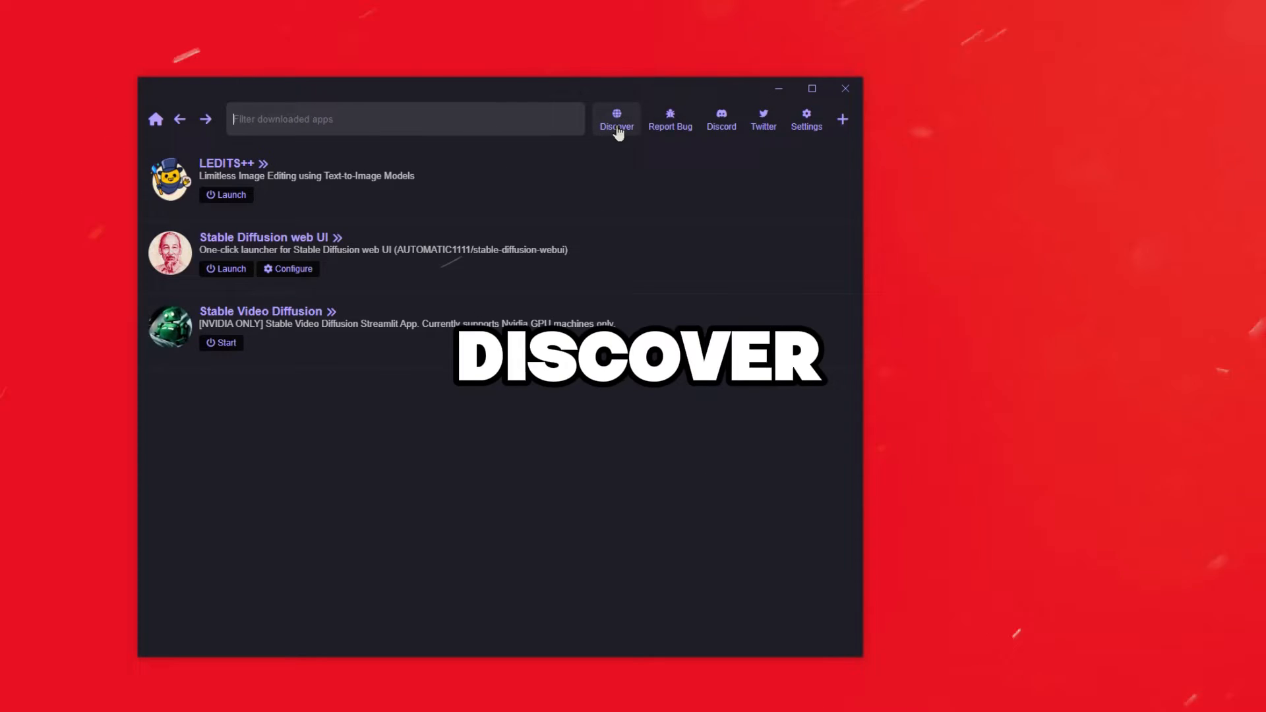
left_click(616, 119)
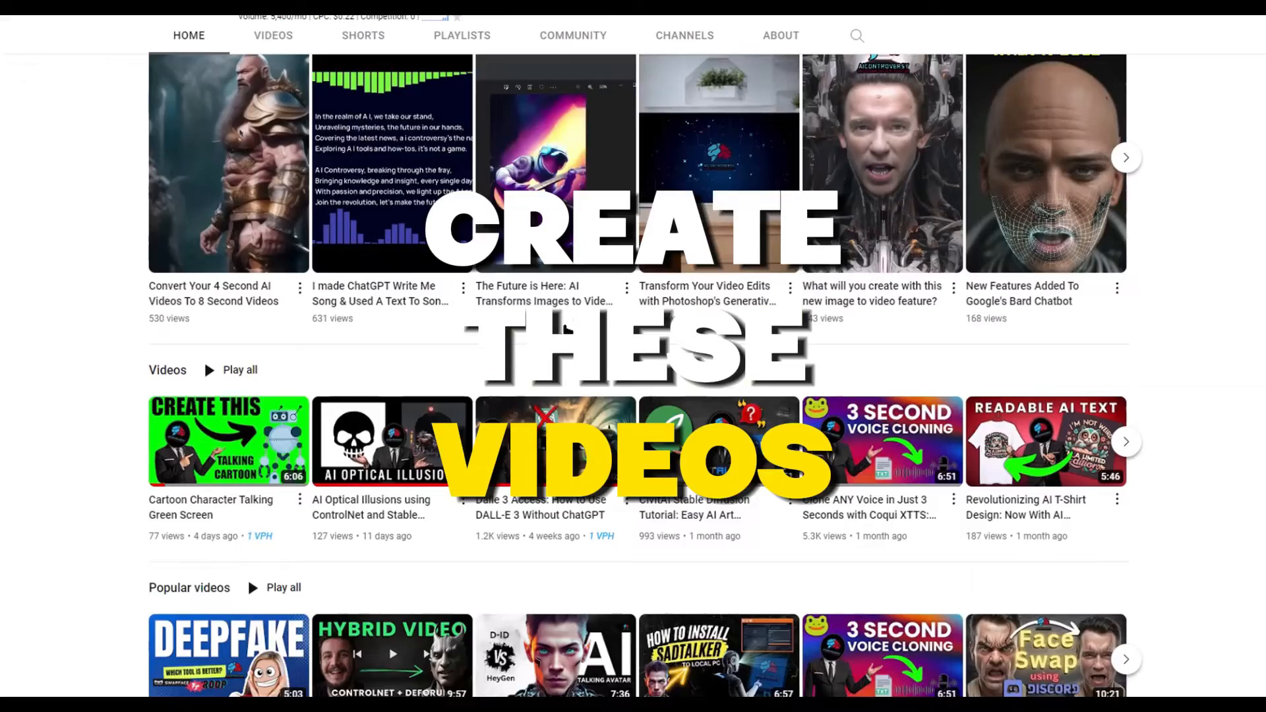
Scroll through the channel home page shelves down to its resource links.
scroll("down", 3)
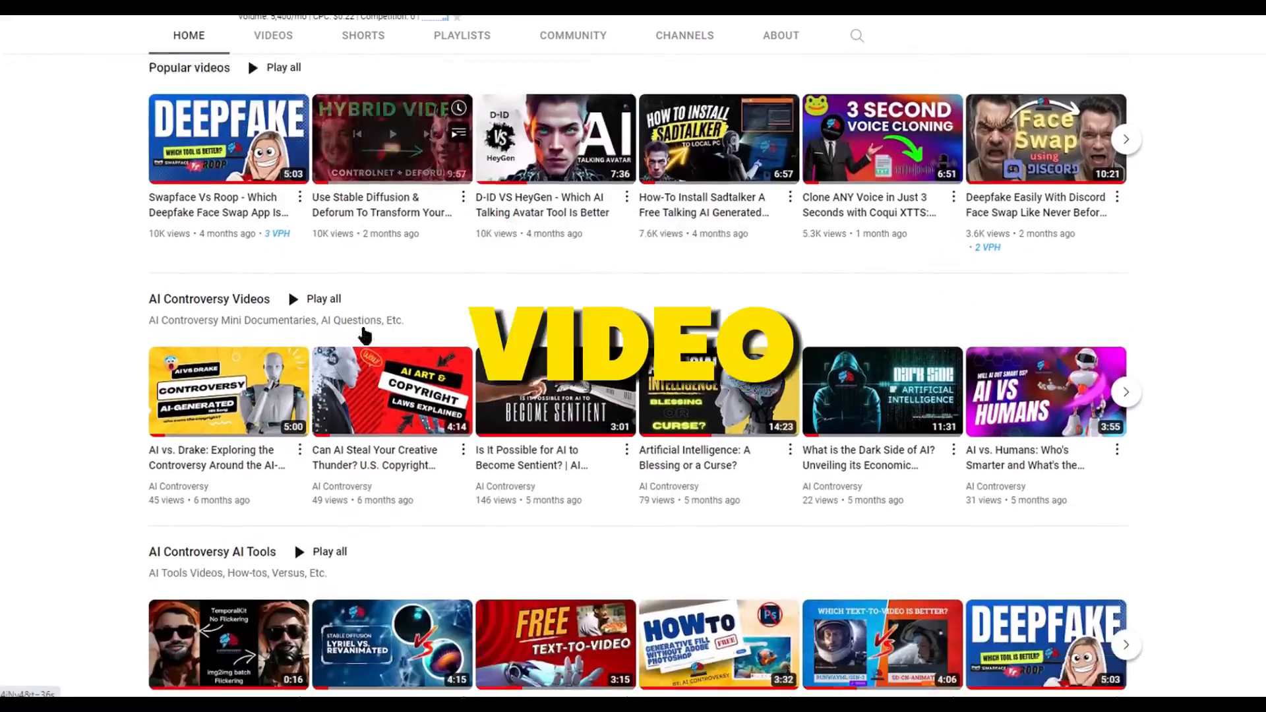
scroll("down", 3)
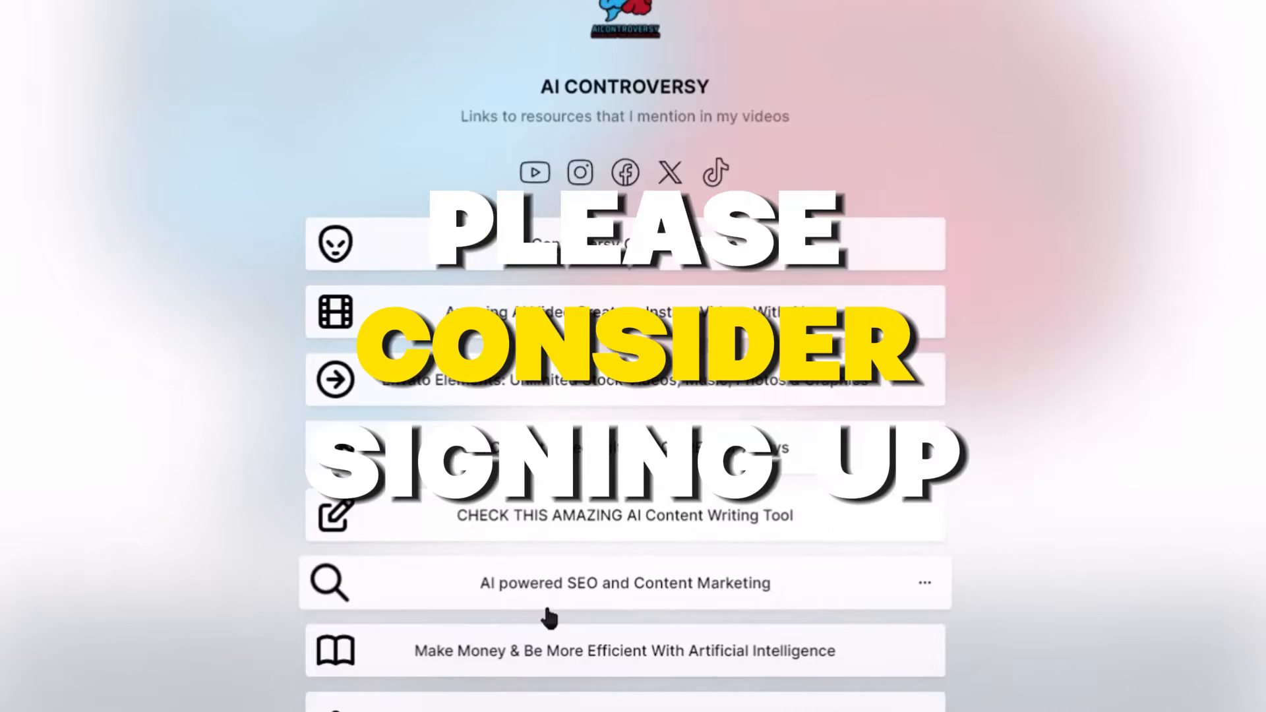
scroll("down", 3)
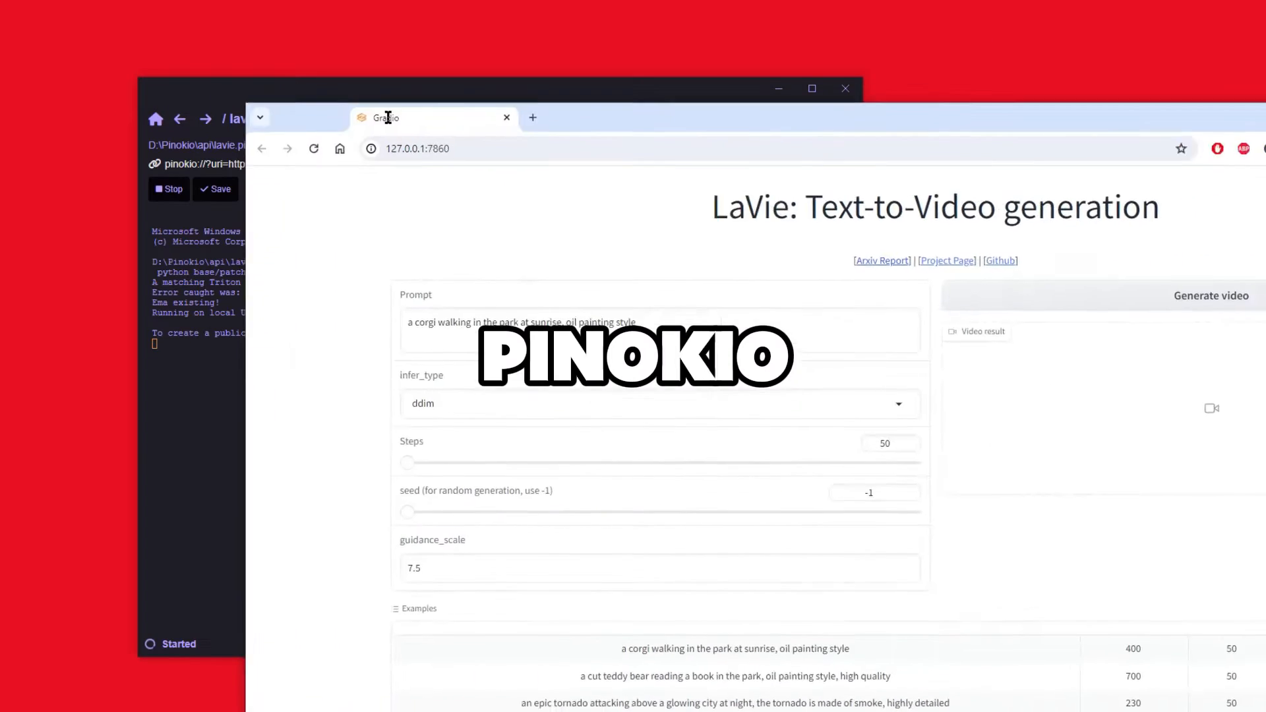
Browse the LaVie README gallery on GitHub and follow its Replicate 'Demo & Cloud API' badge.
left_click(1000, 260)
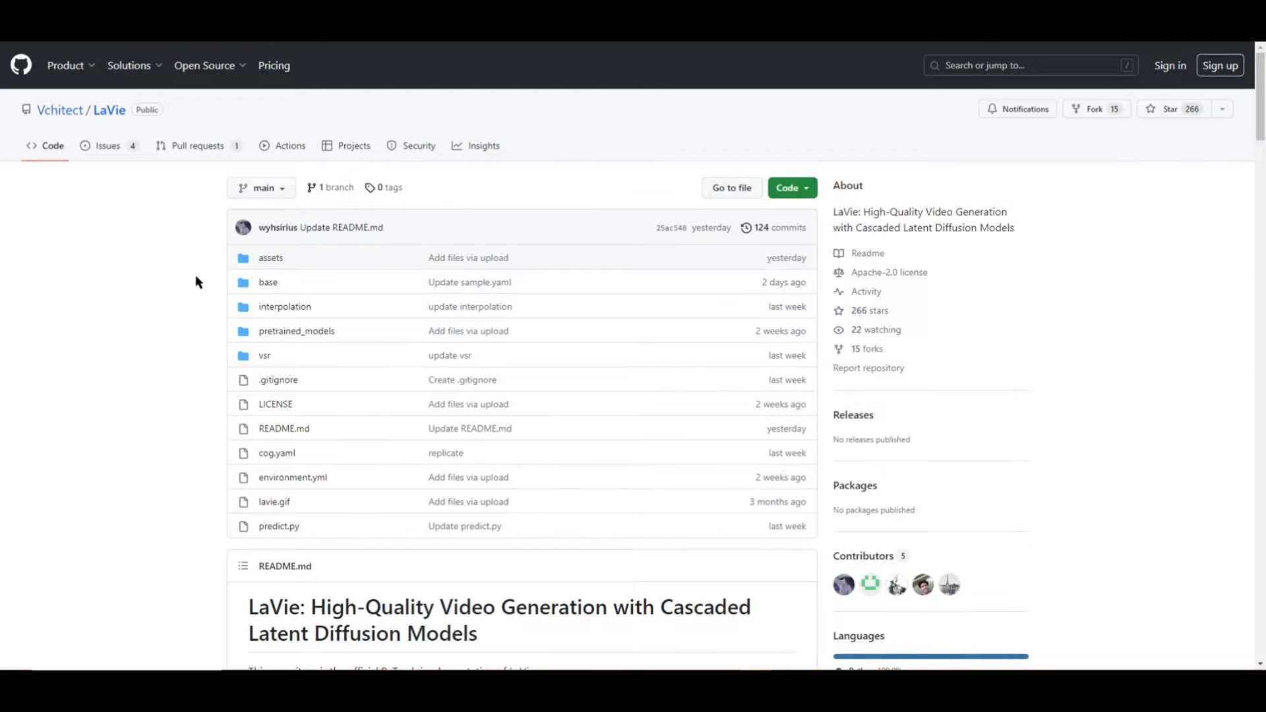
scroll("down", 3)
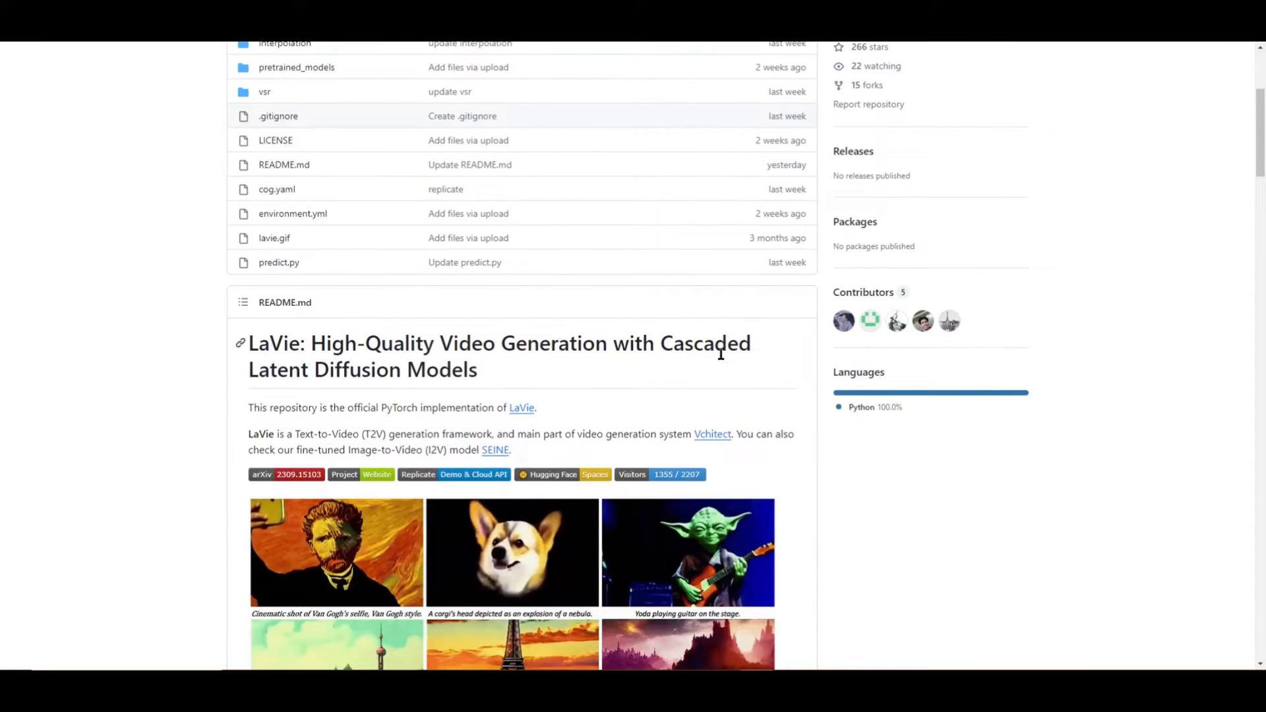
scroll("down", 3)
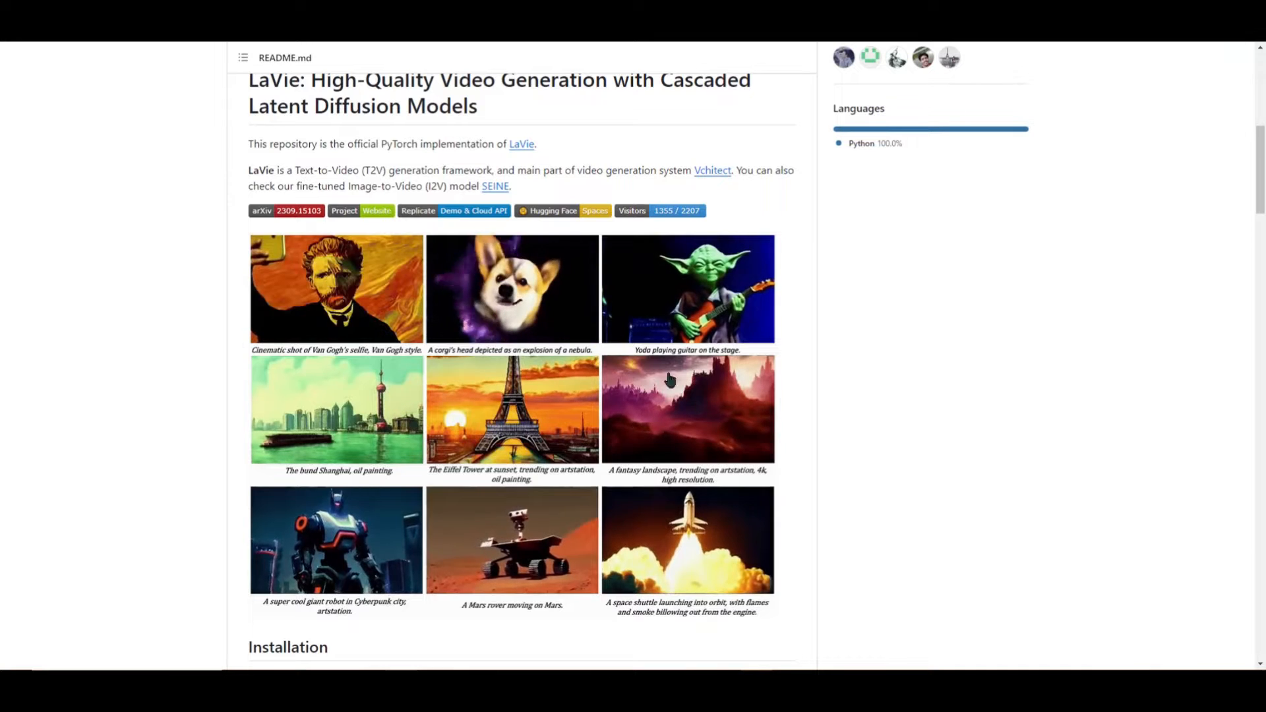
scroll("down", 3)
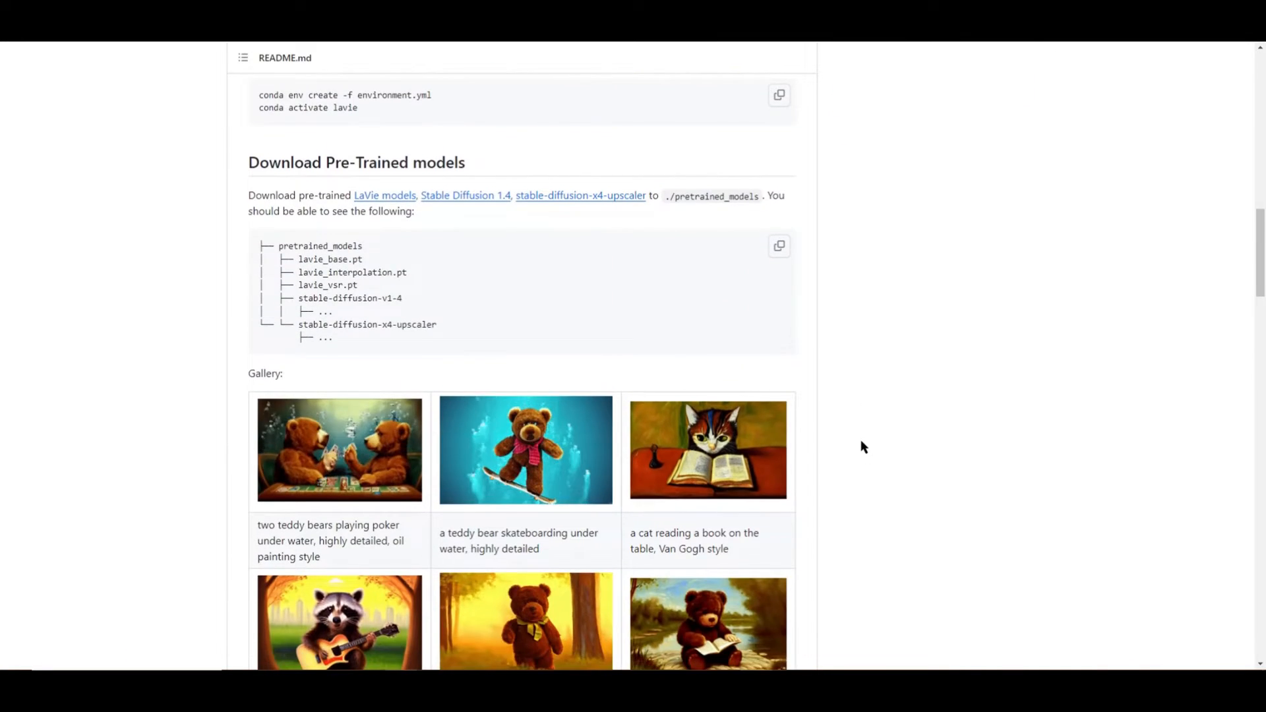
scroll("down", 3)
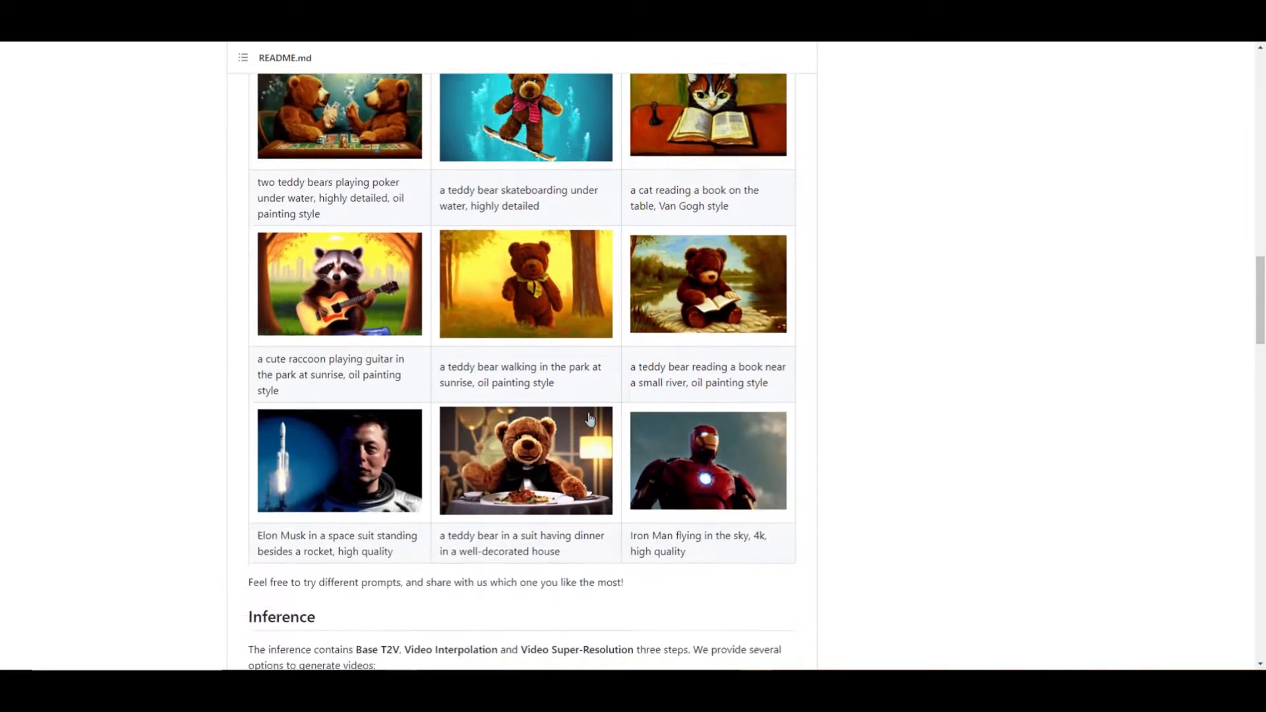
scroll("down", 3)
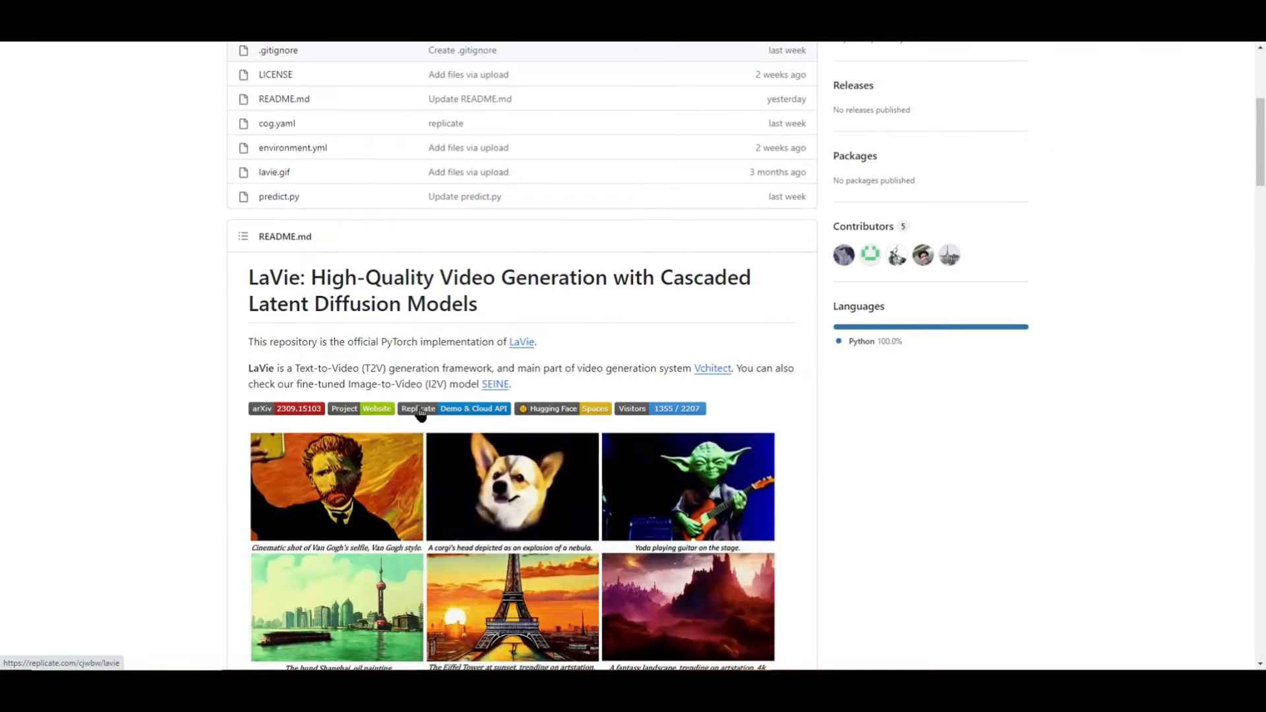
left_click(417, 409)
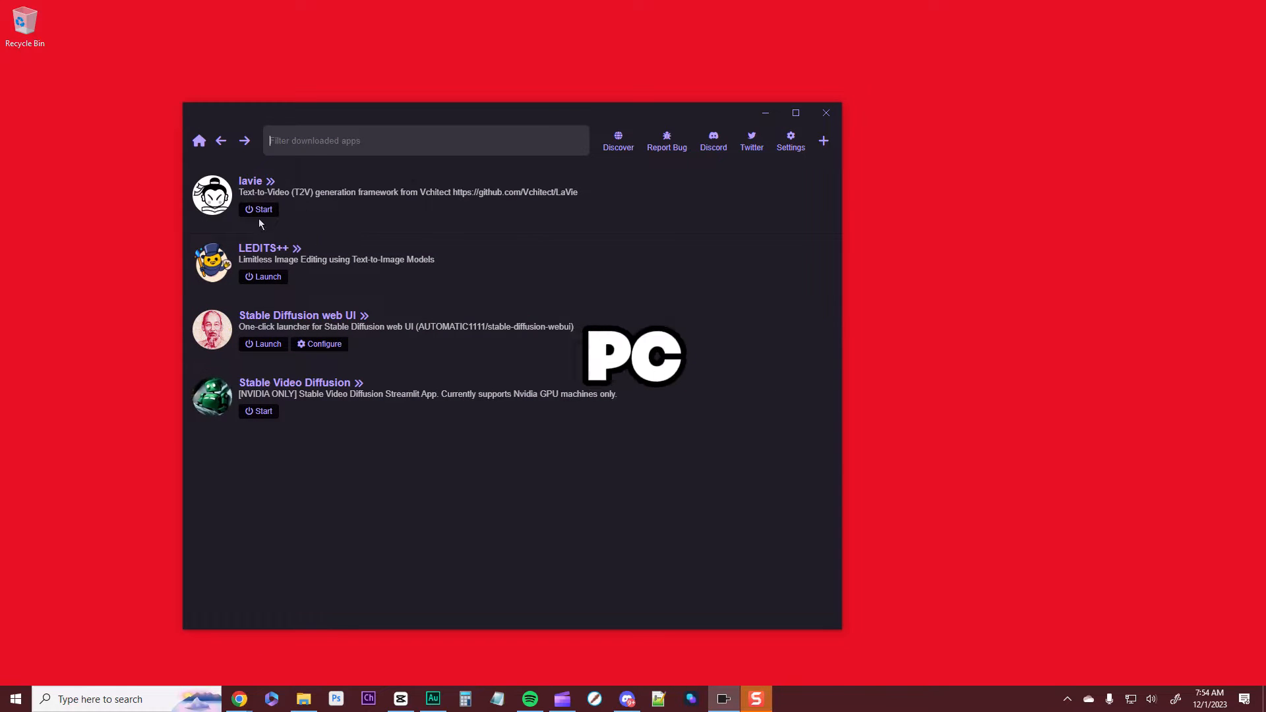
Start the locally installed lavie app from Pinokio's app list.
left_click(824, 112)
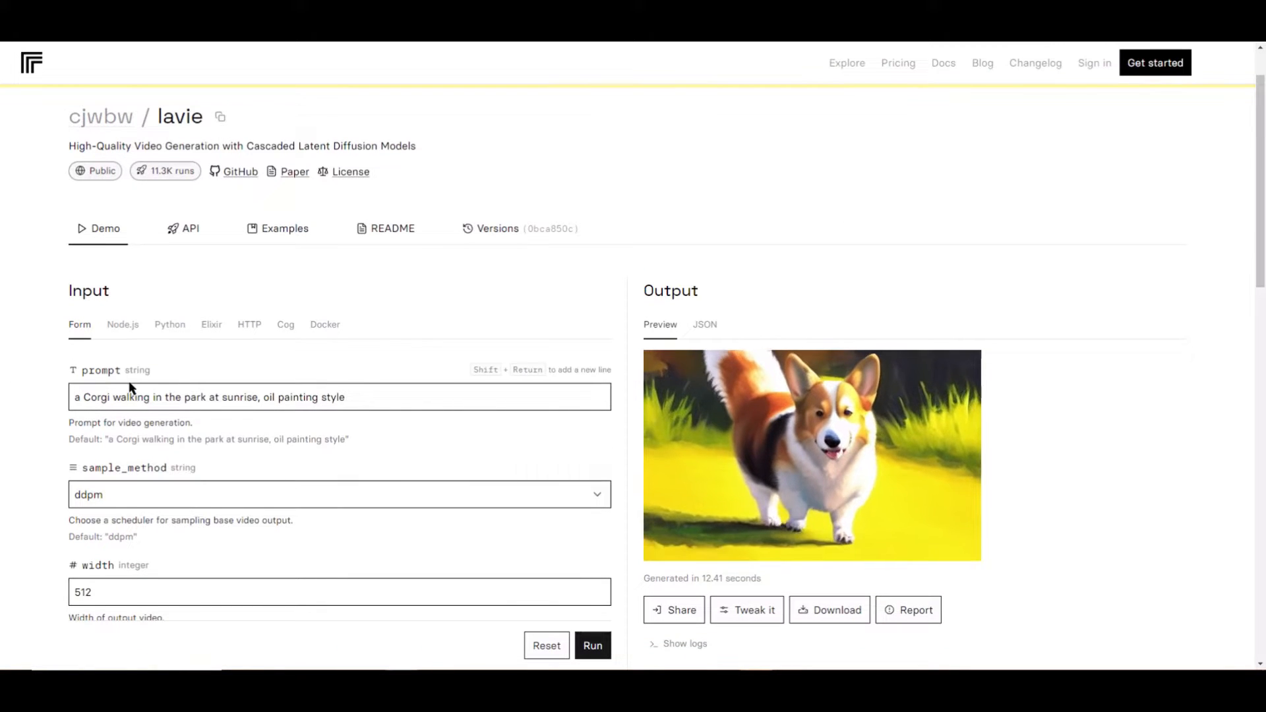
left_click(339, 494)
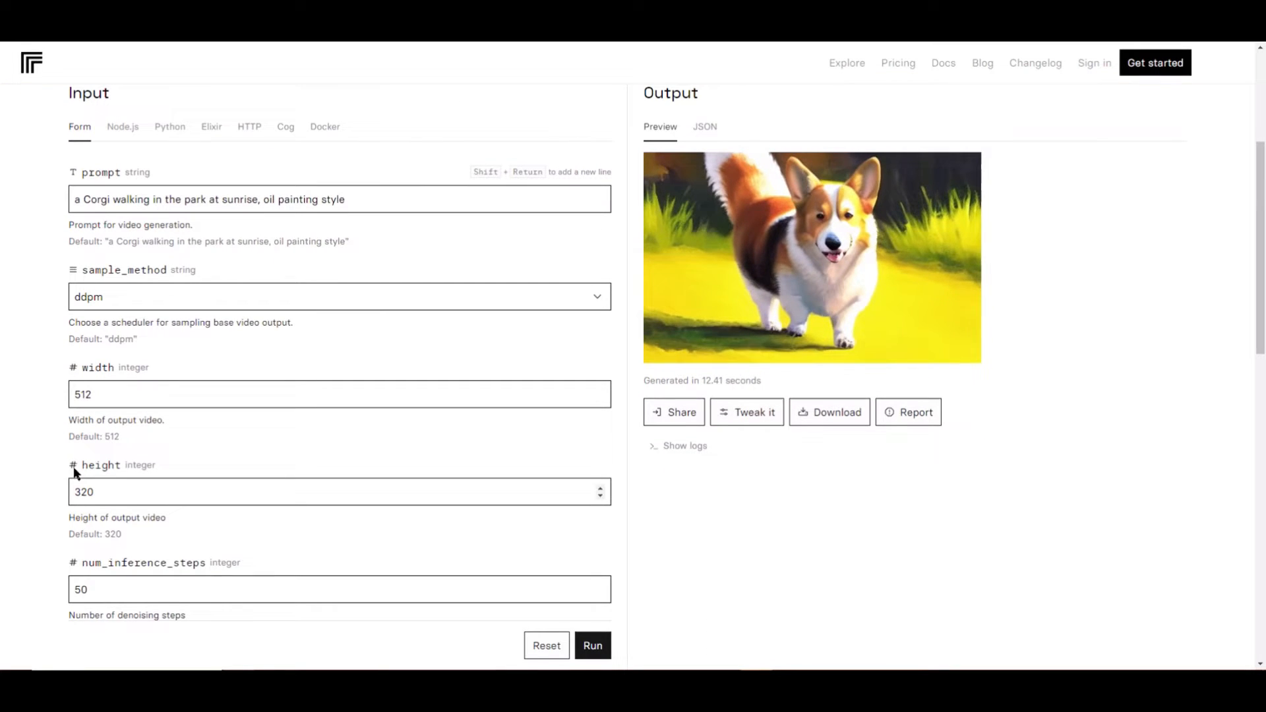
scroll("down", 3)
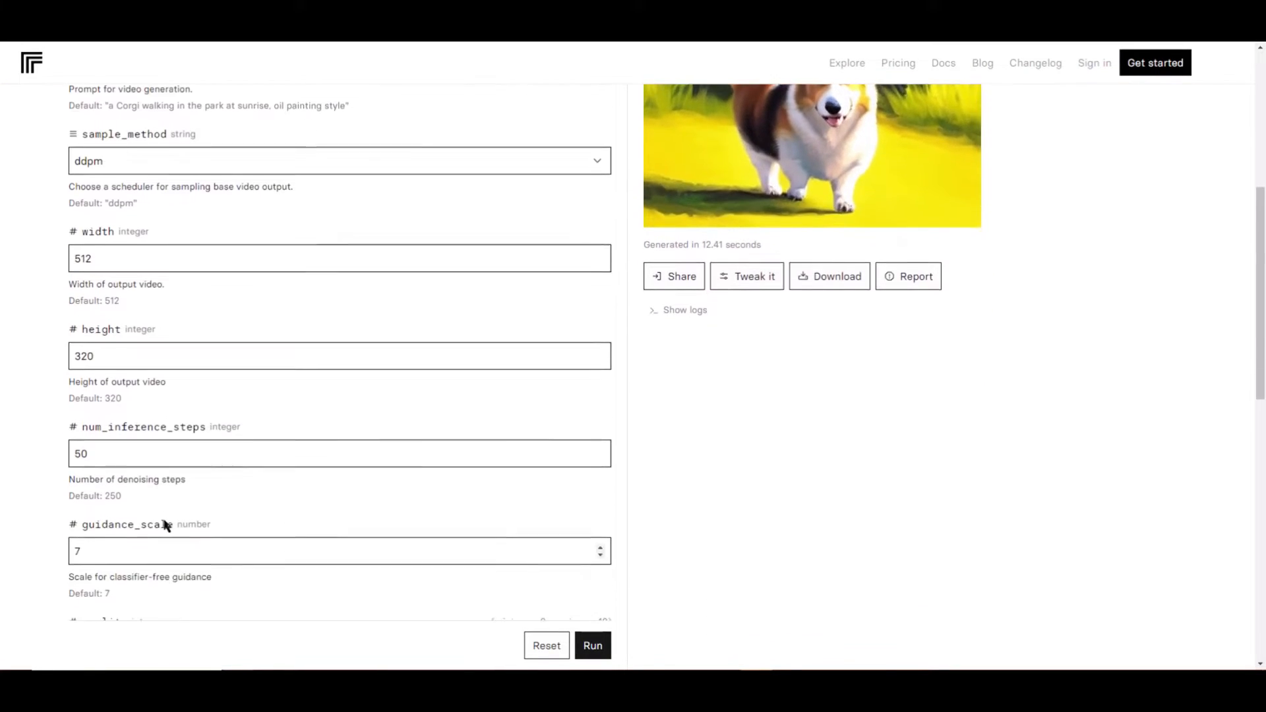
scroll("down", 3)
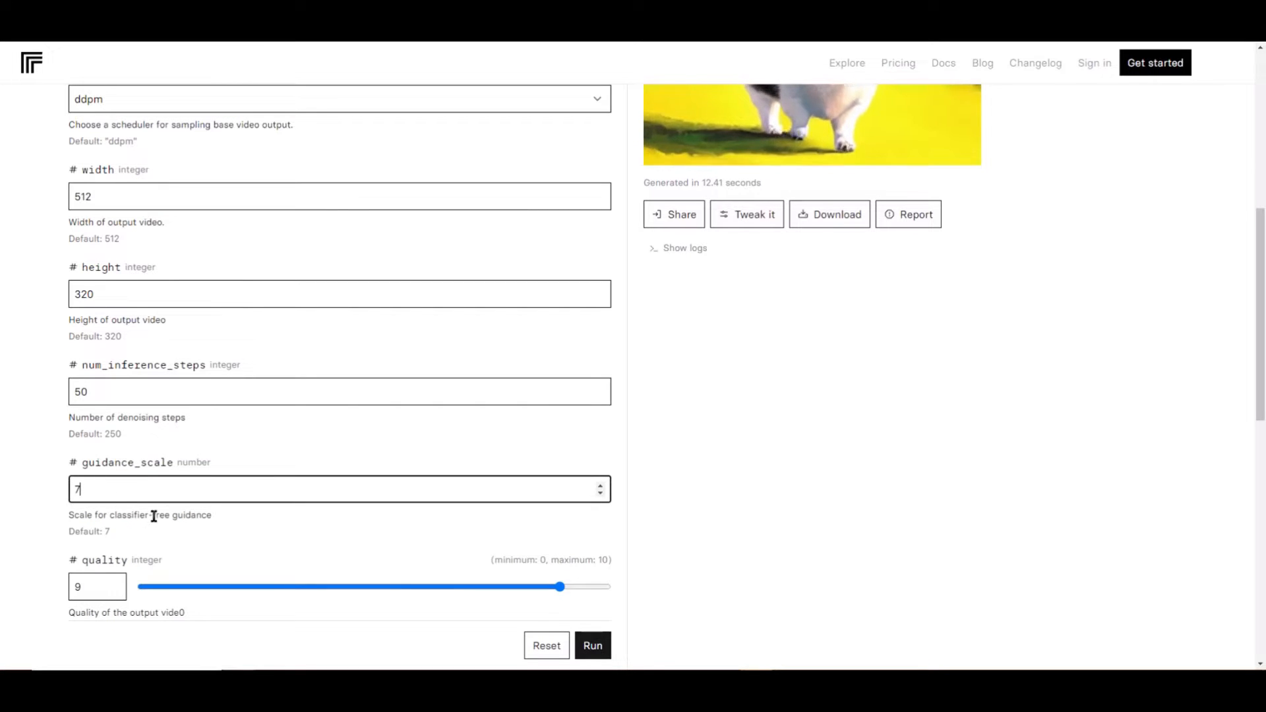
scroll("down", 3)
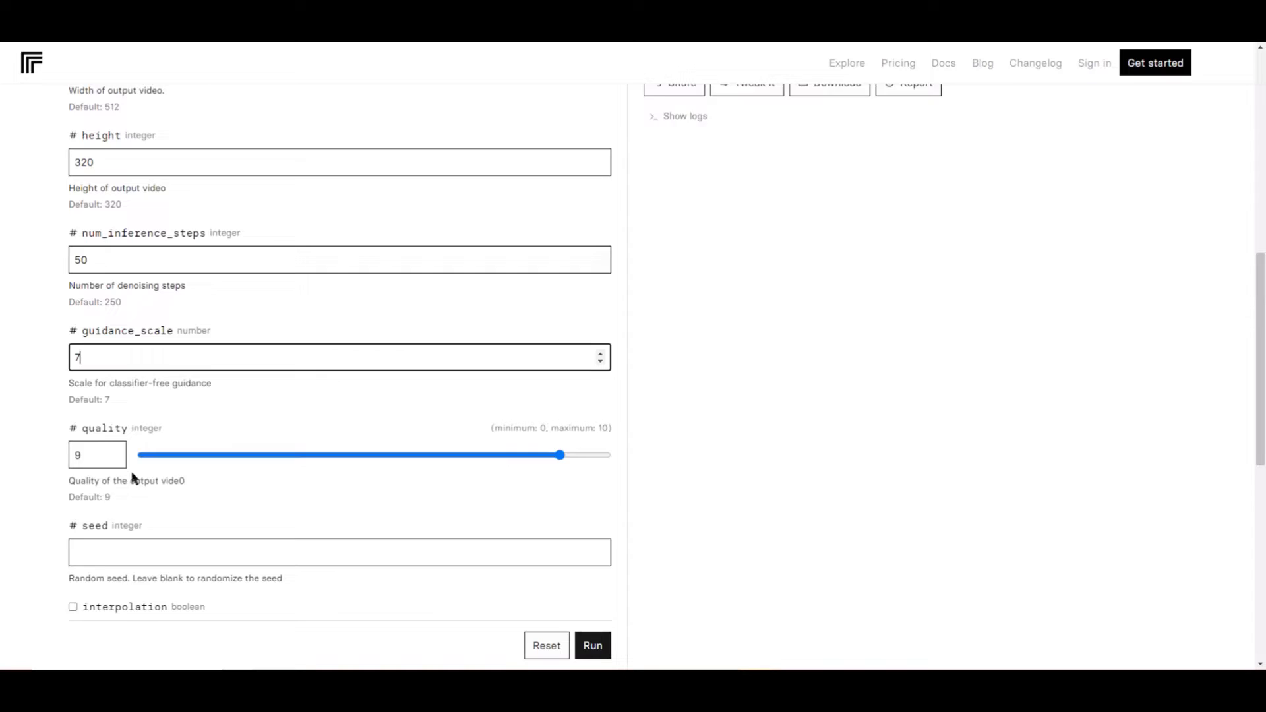
scroll("down", 3)
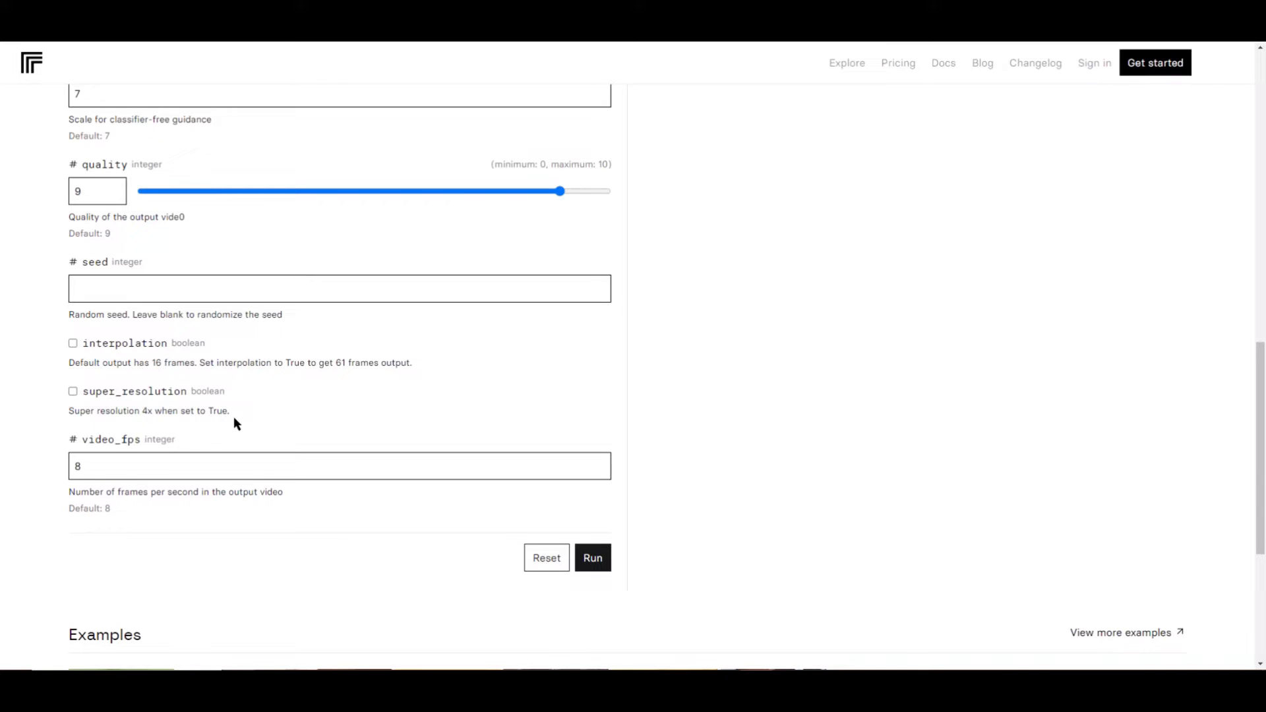
scroll("down", 3)
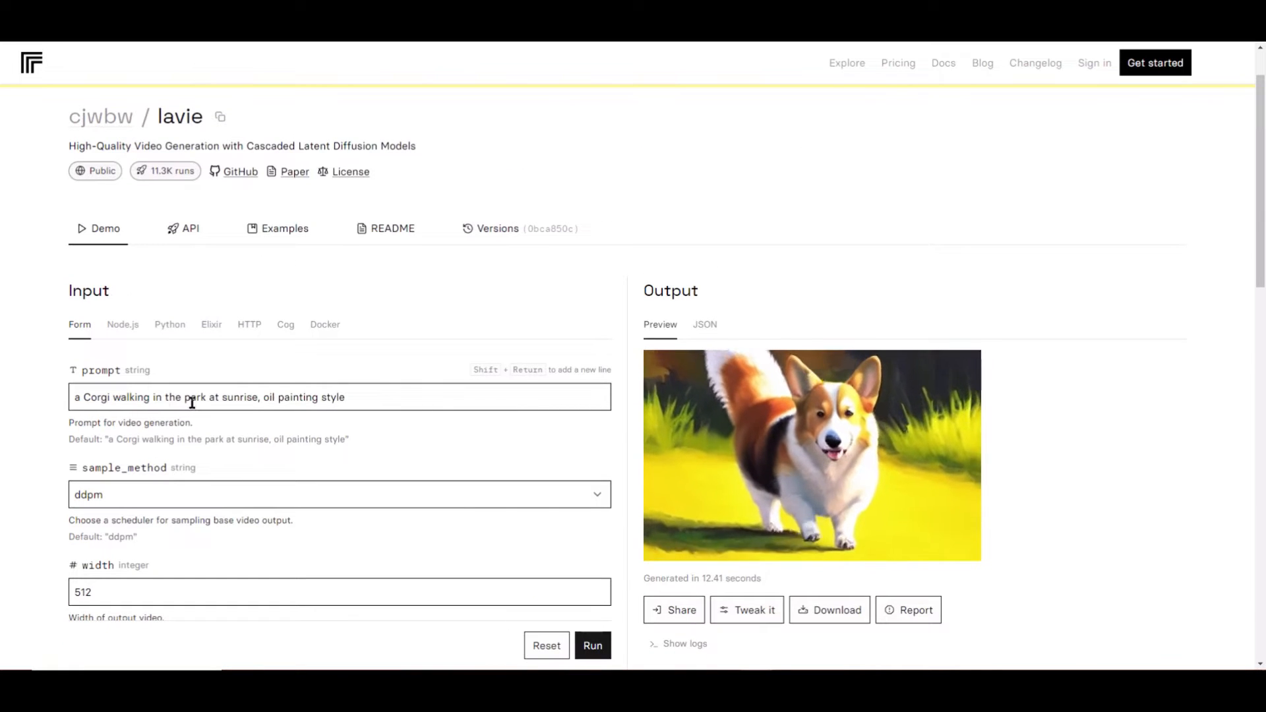
Run the prompt 'a cyborg in a neon lit city' and watch the generation logs.
type("a c")
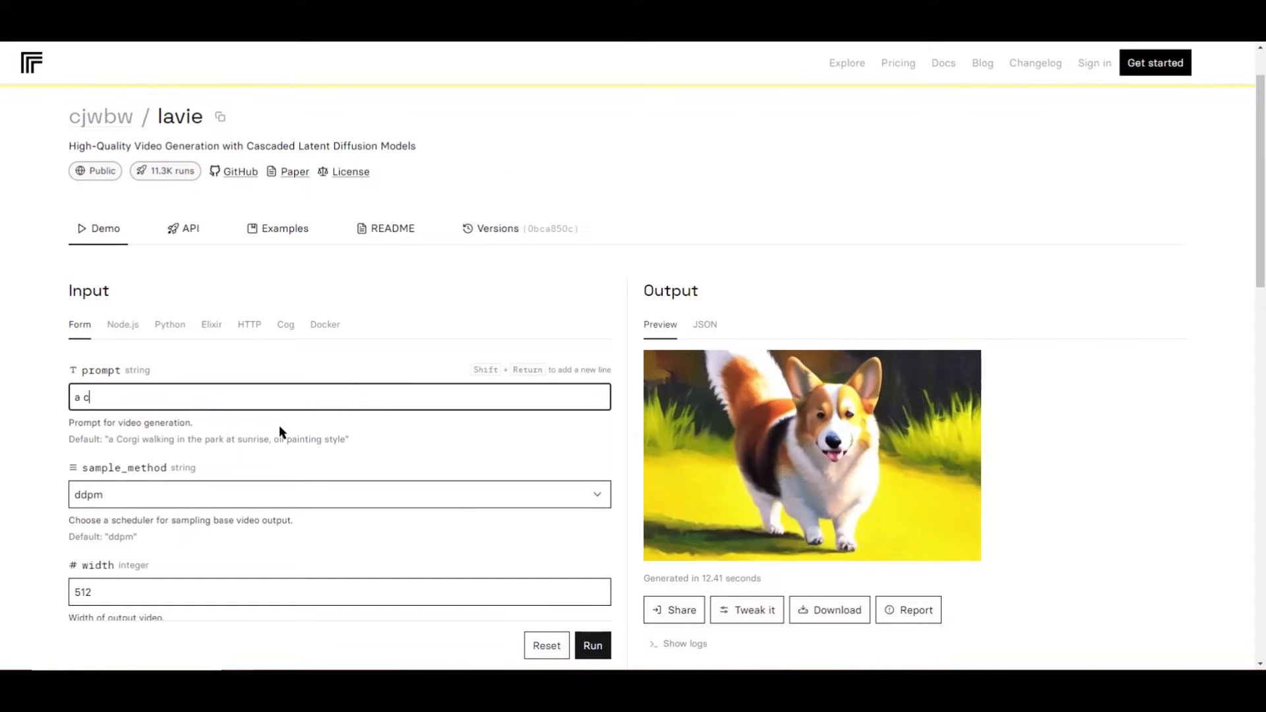
left_click(592, 645)
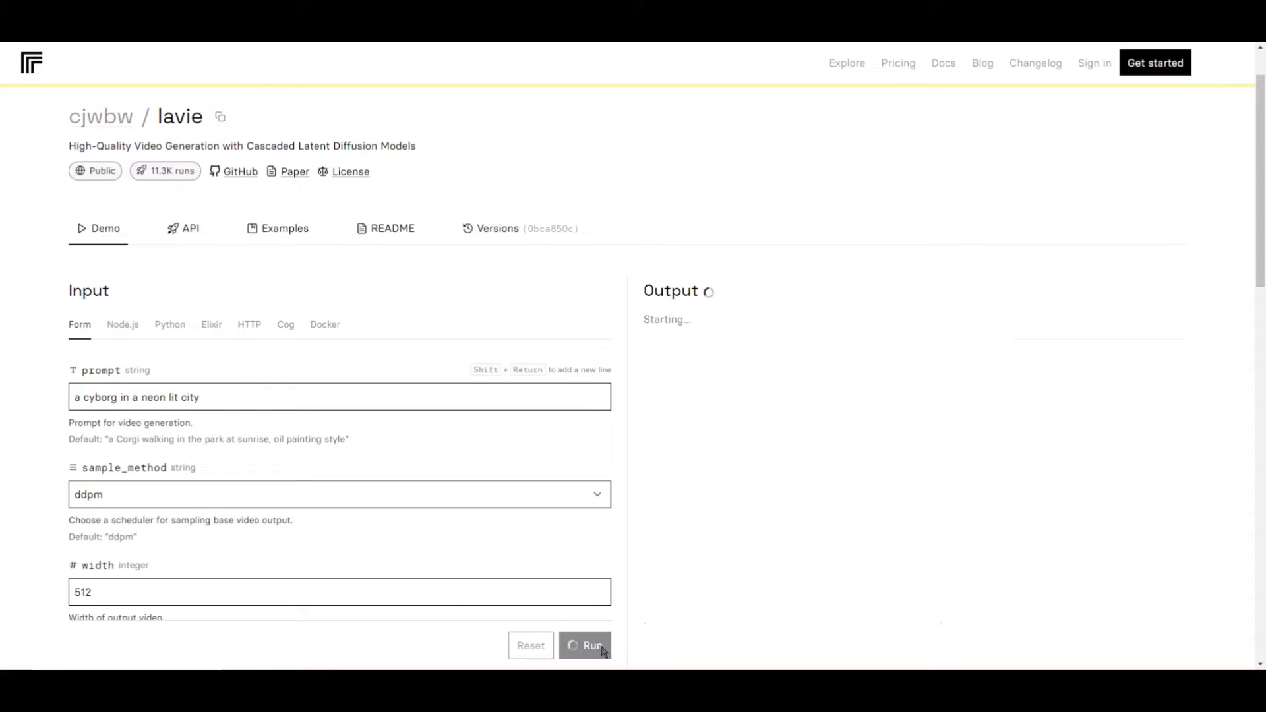
left_click(586, 645)
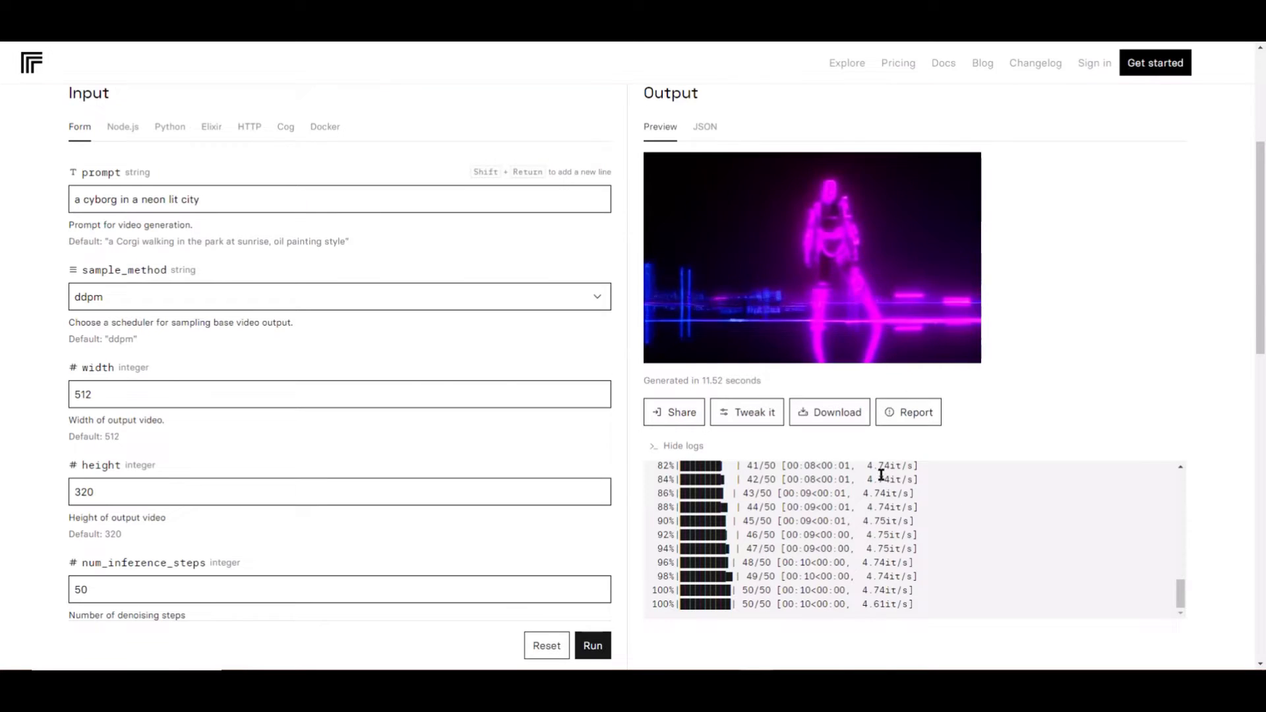
scroll("down", 3)
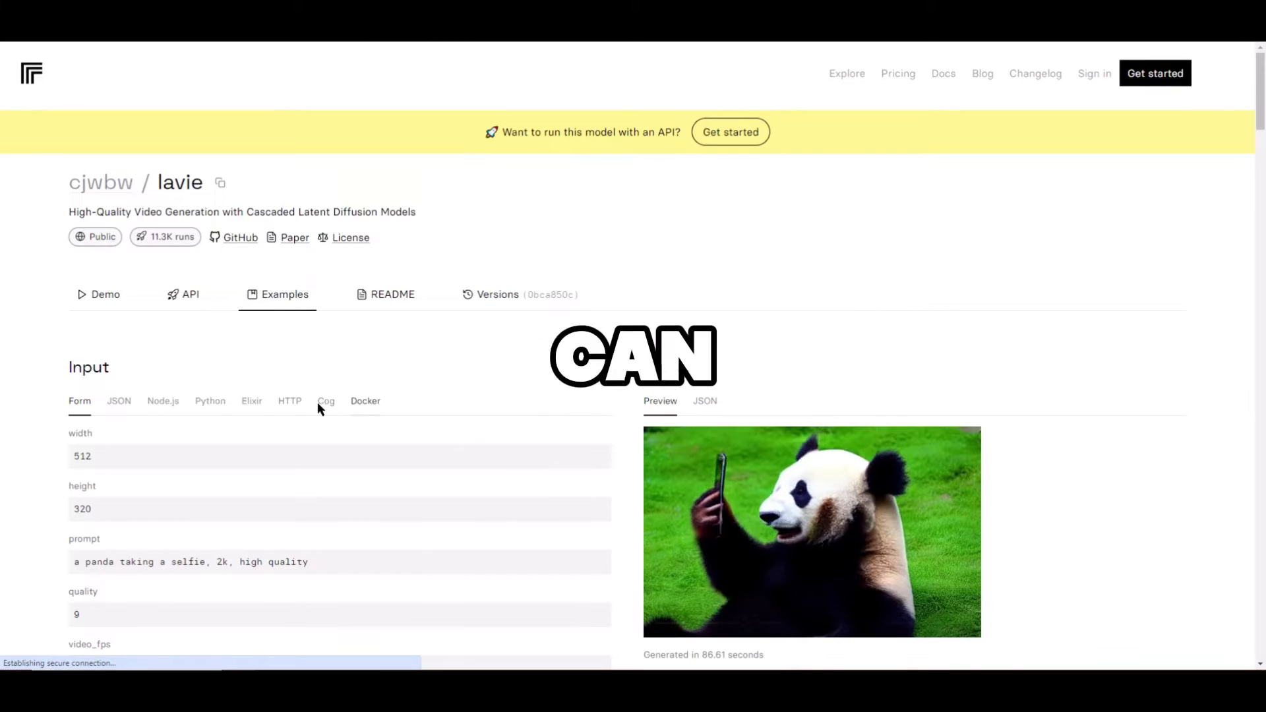
Run the prompt 'a panda taking a selfie, 2k, high quality'.
scroll("down", 3)
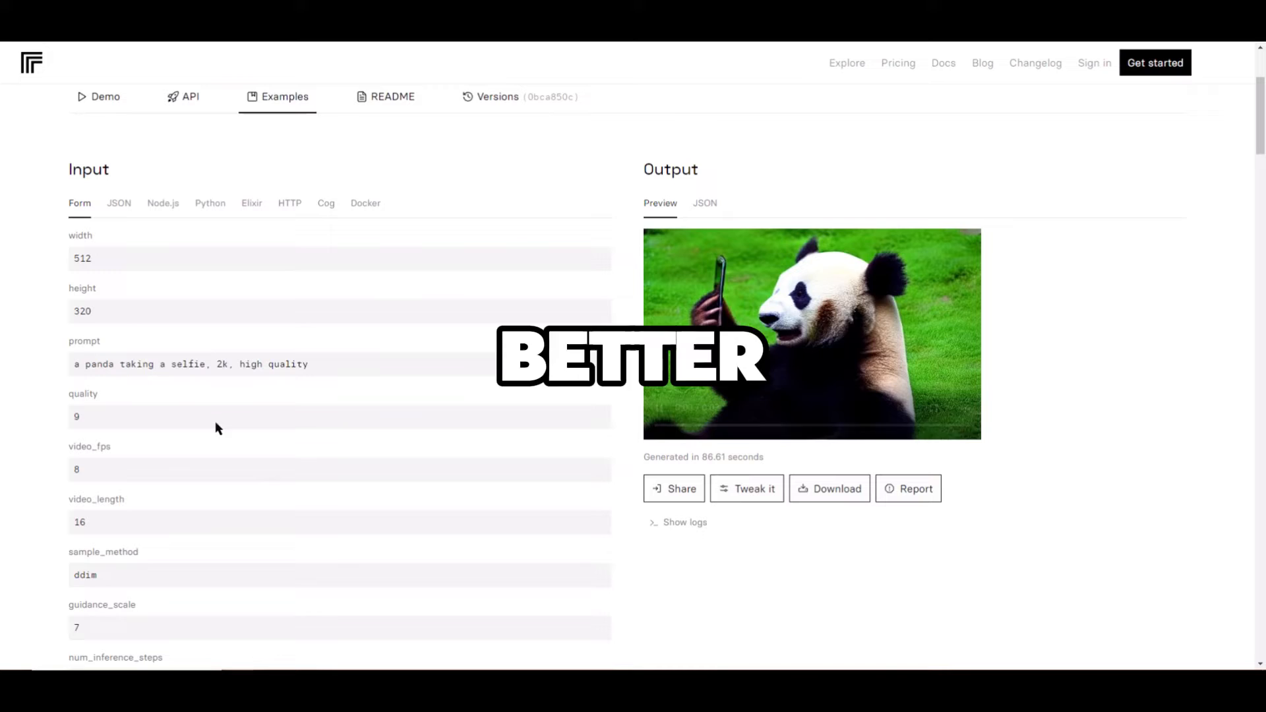
right_click(188, 364)
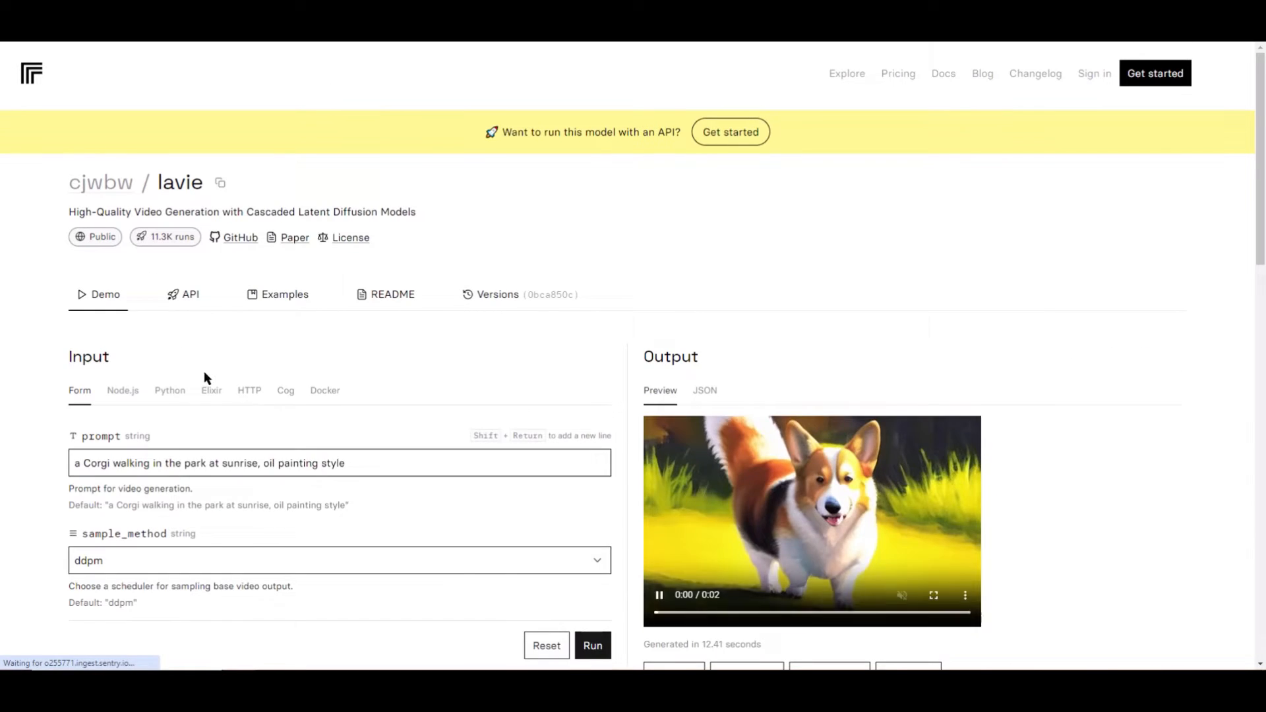
type("a panda taking a selfie, 2k, high quality")
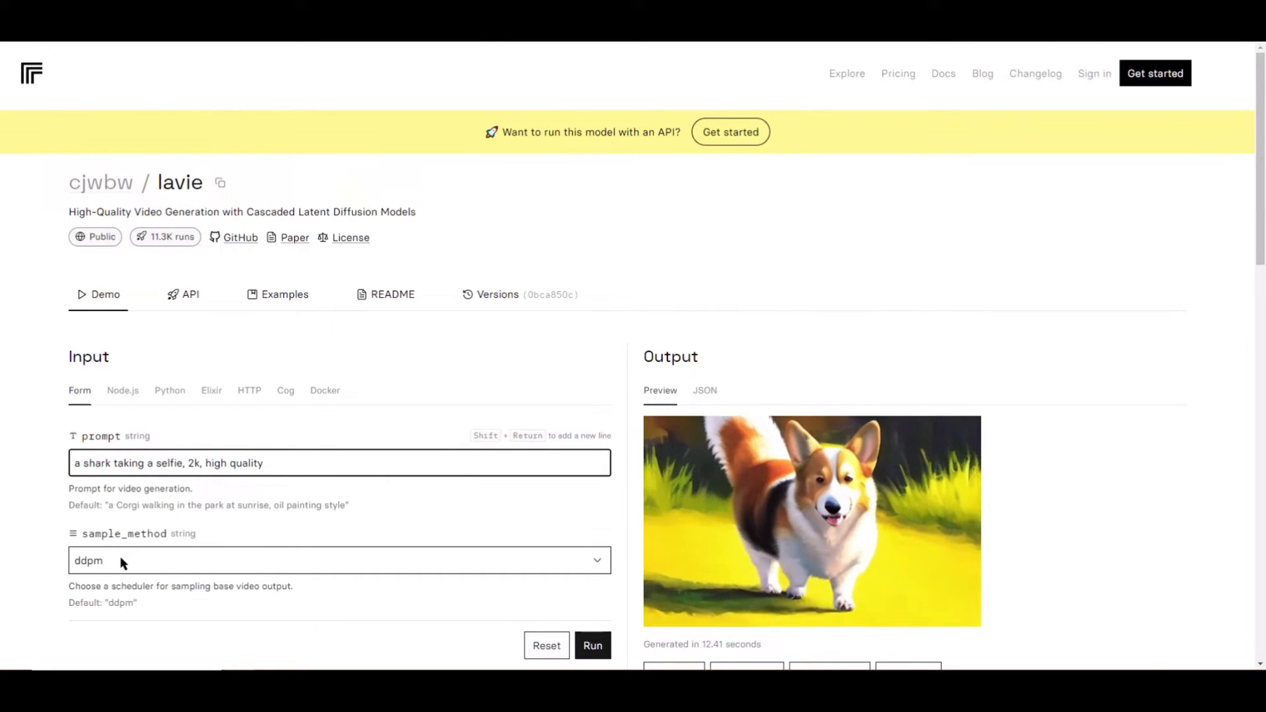
left_click(592, 645)
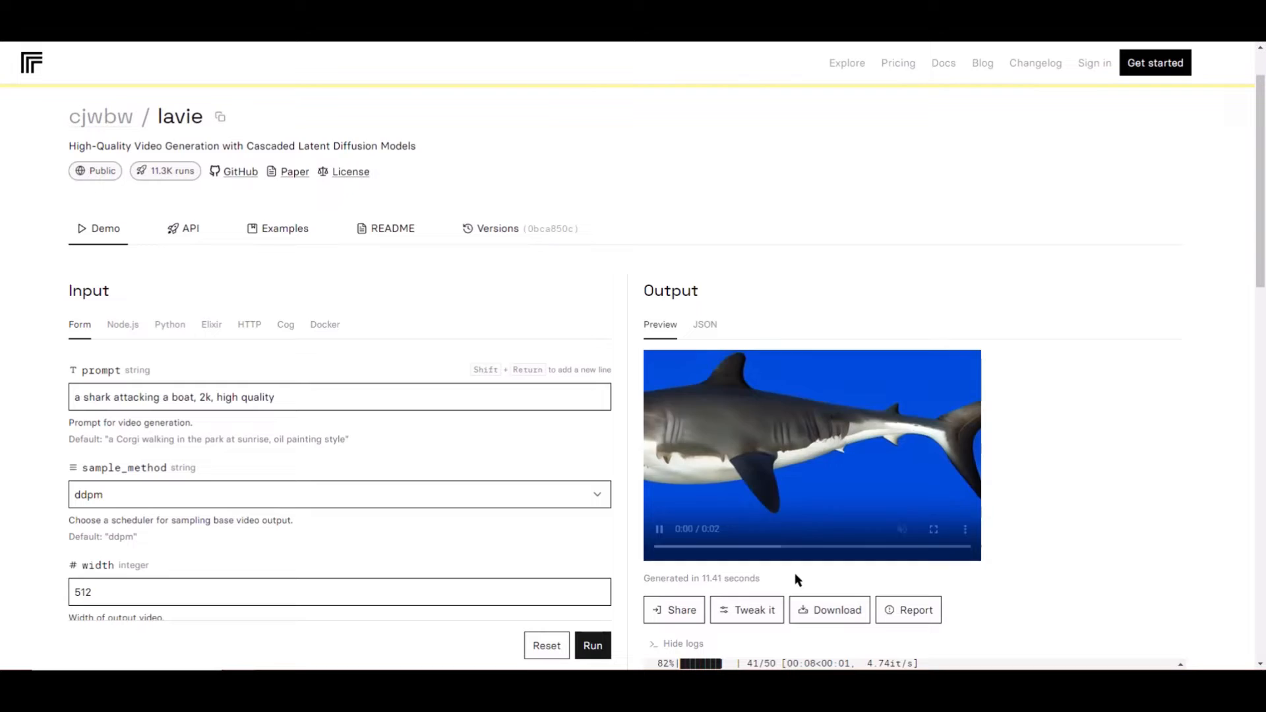
scroll("down", 3)
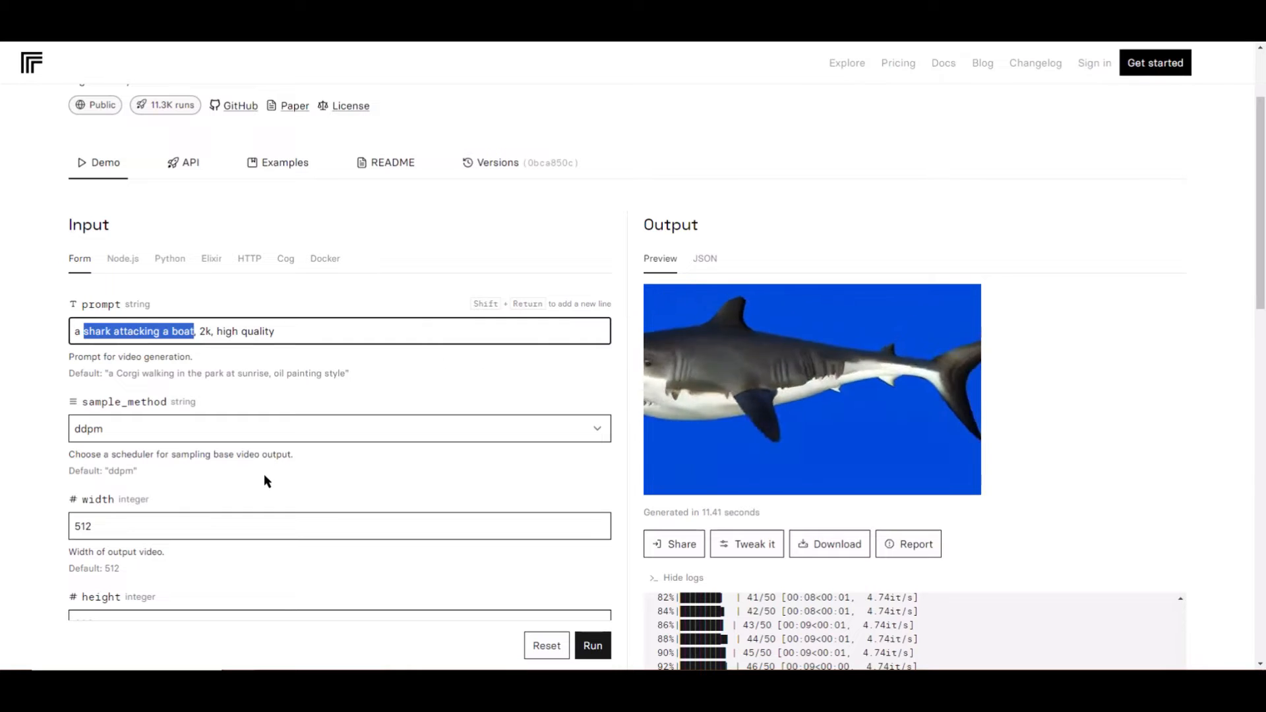
Generate the monkey selfie with ddpm, then ddim and eulerdiscrete samplers, watching the logs each time.
type("a monkey taking a se")
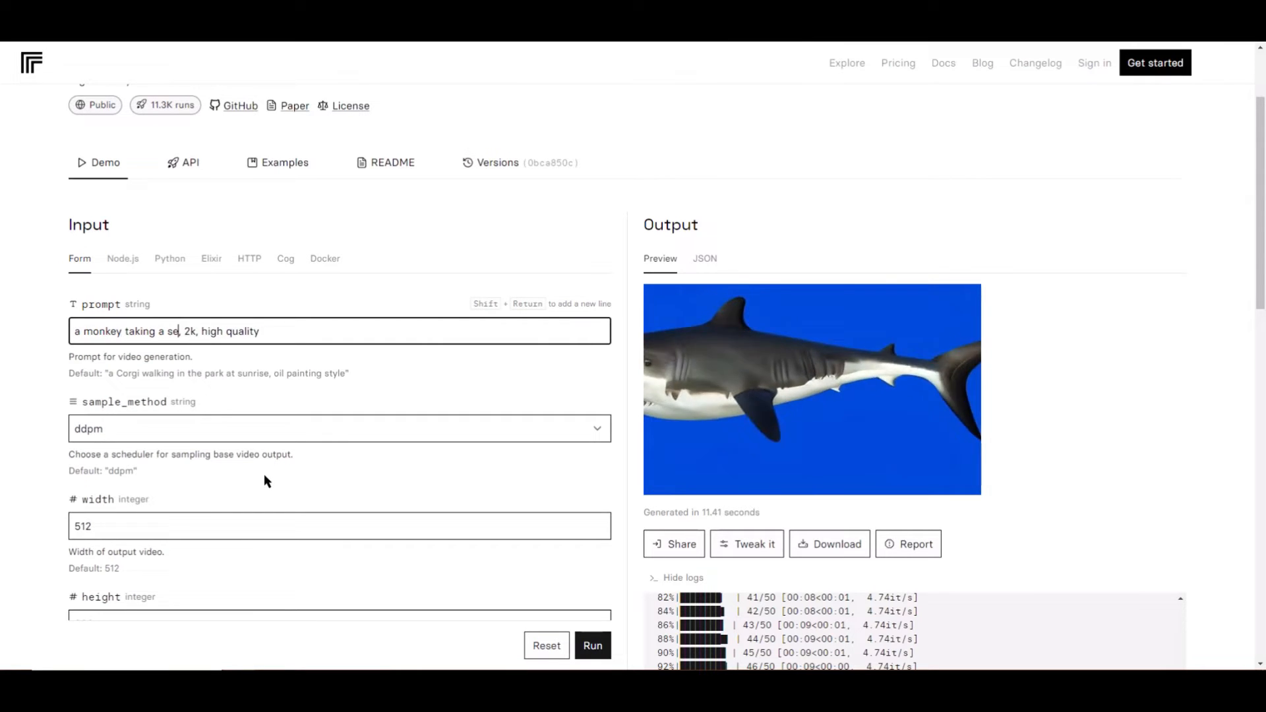
left_click(592, 645)
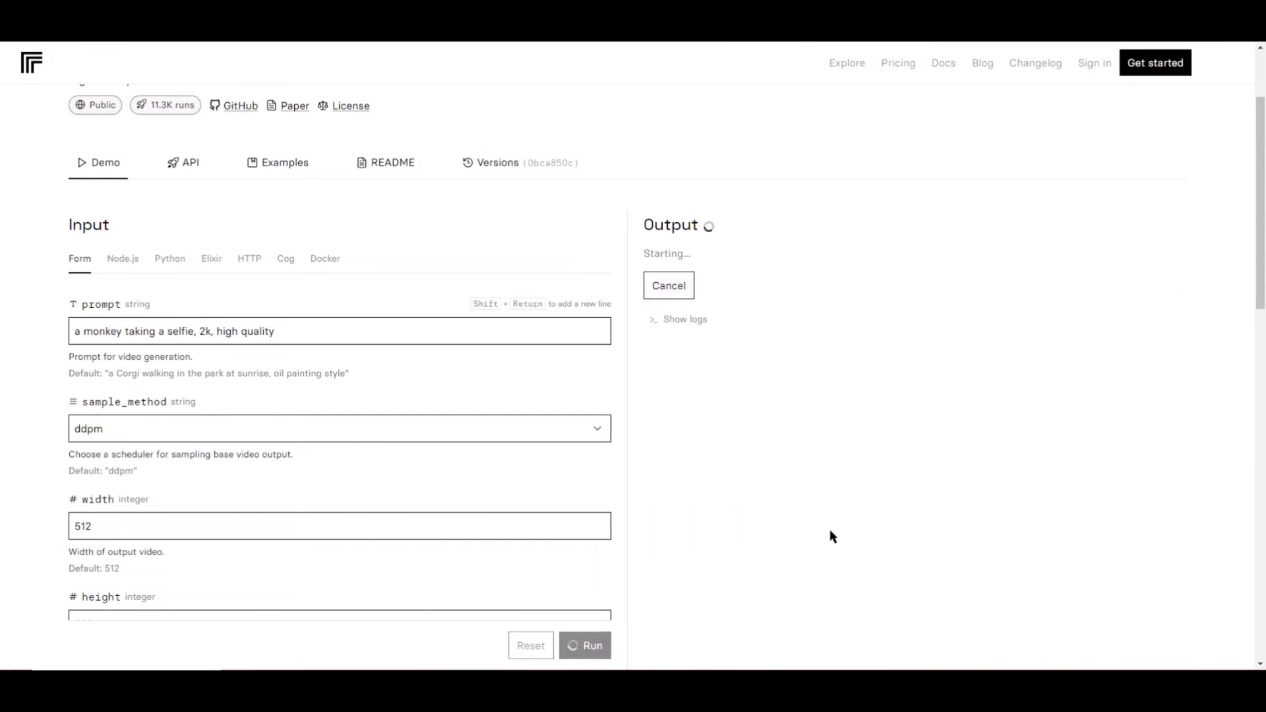
left_click(684, 319)
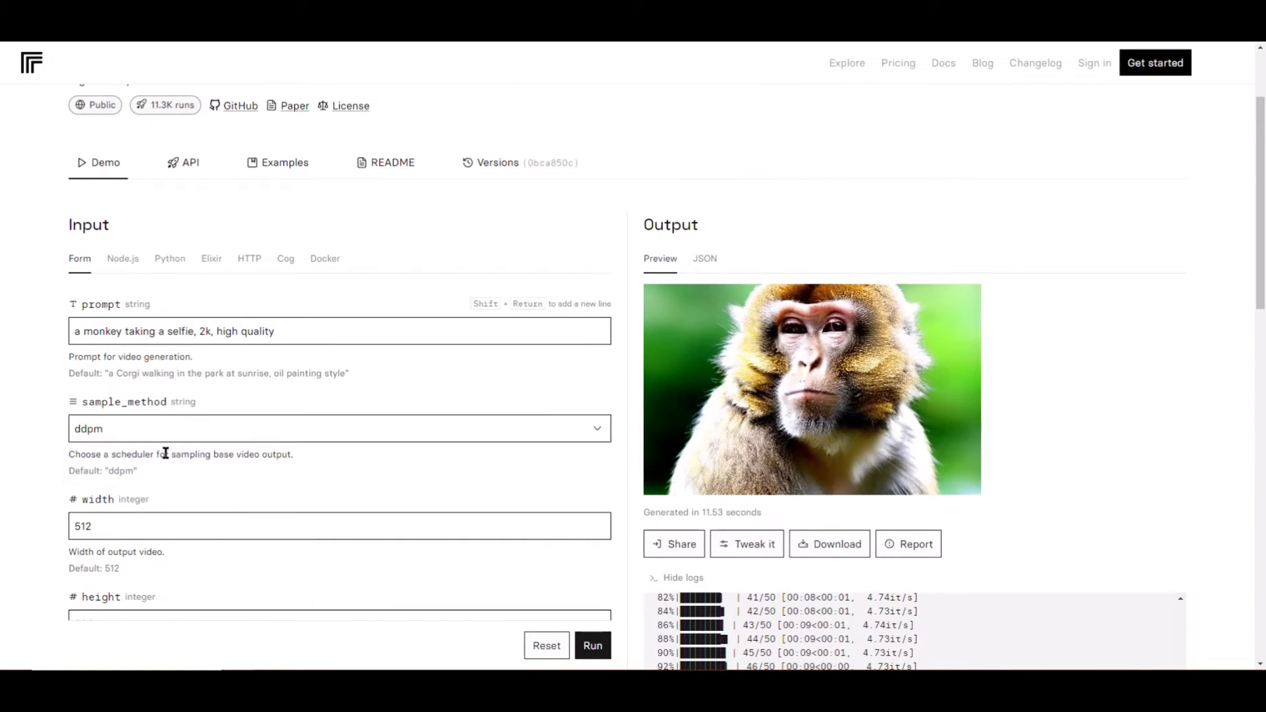
left_click(592, 645)
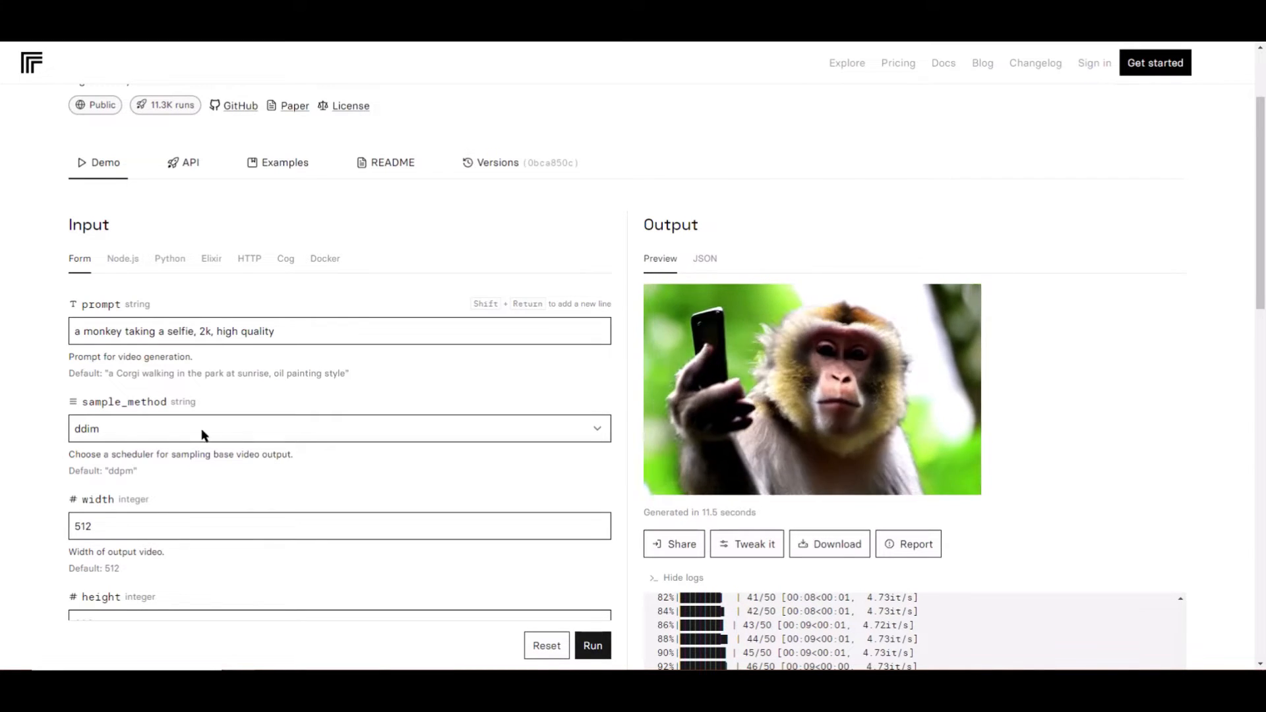
left_click(592, 645)
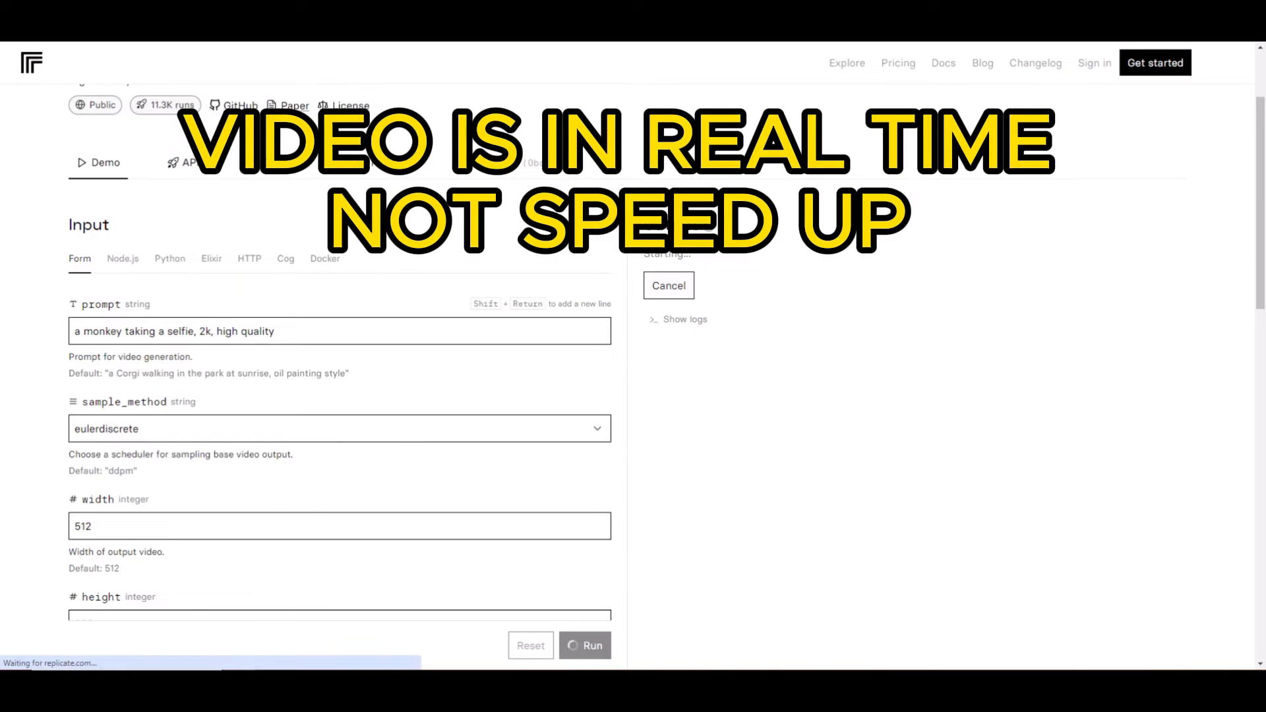
left_click(683, 320)
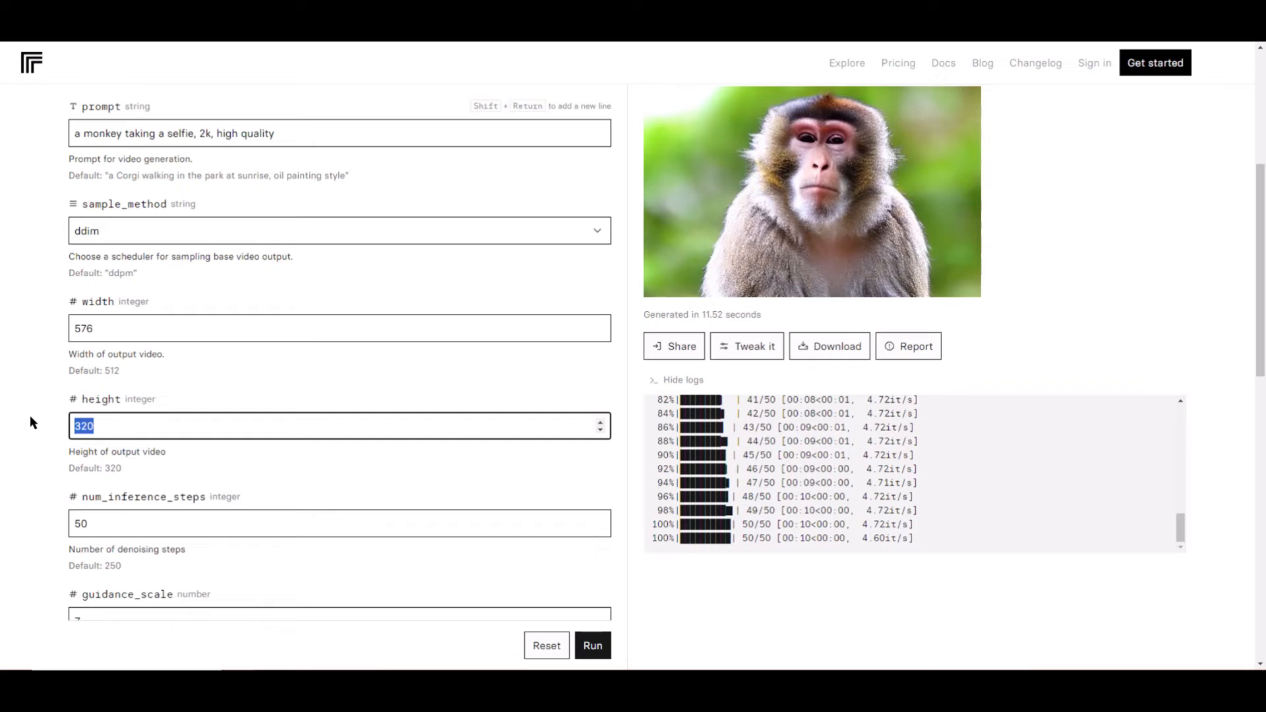
Generate the monkey selfie at 576×1024, then launch a 1024×576 version.
left_click(592, 645)
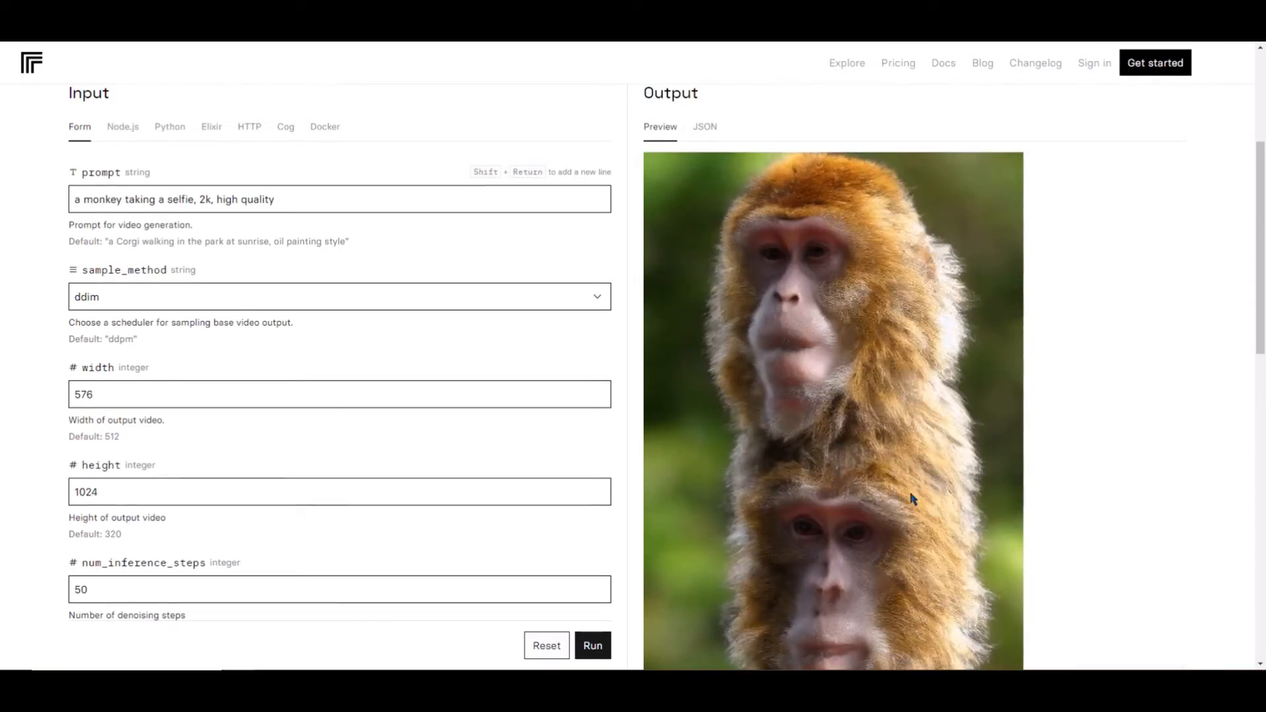
scroll("down", 3)
type("1024")
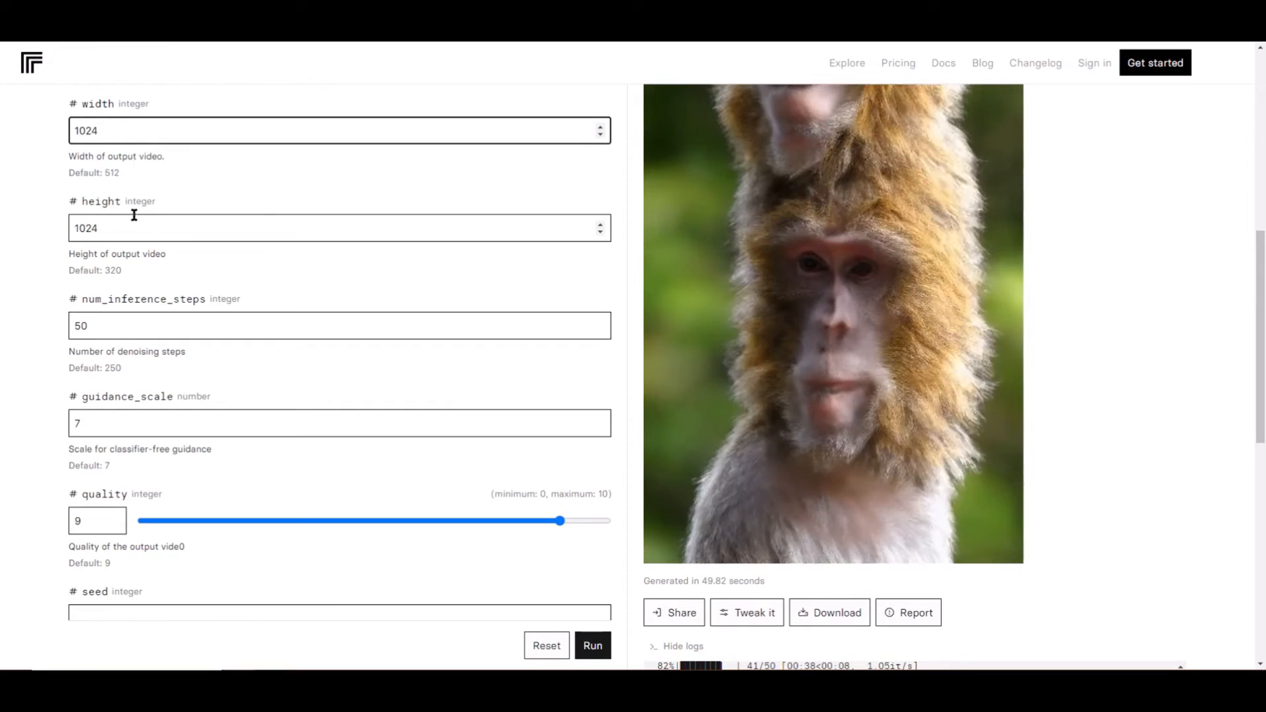
type("576")
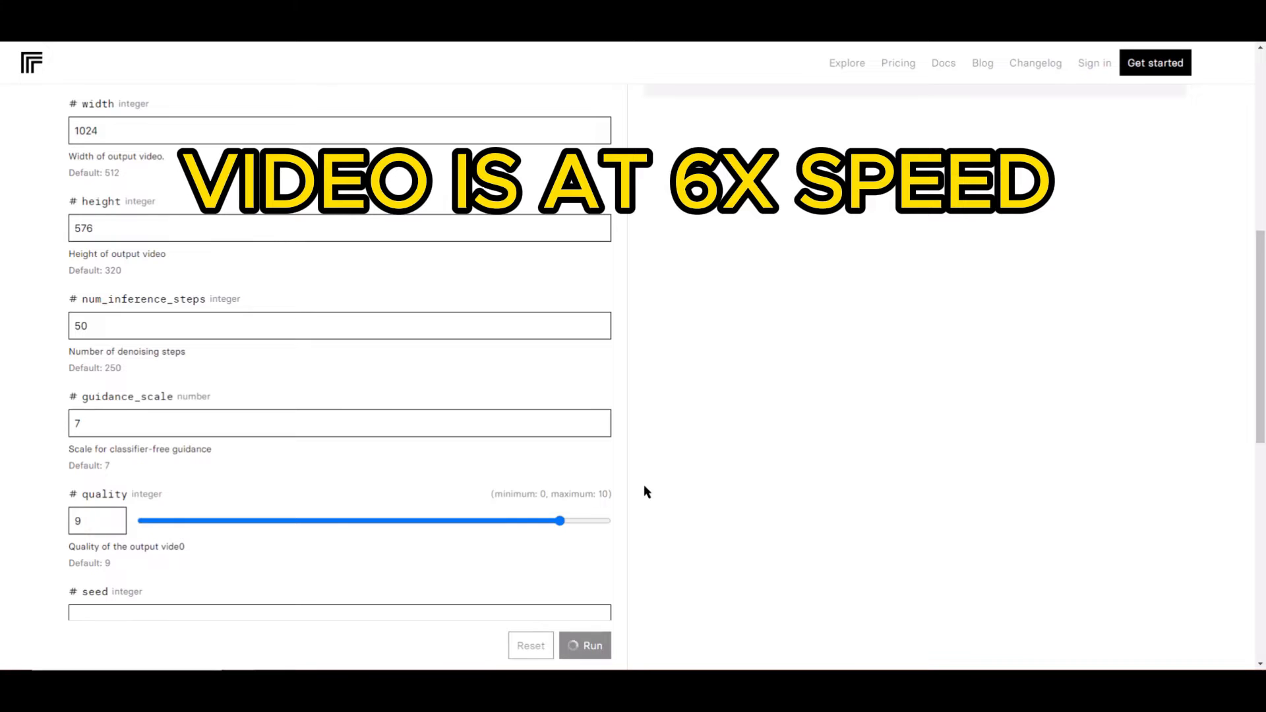
left_click(592, 645)
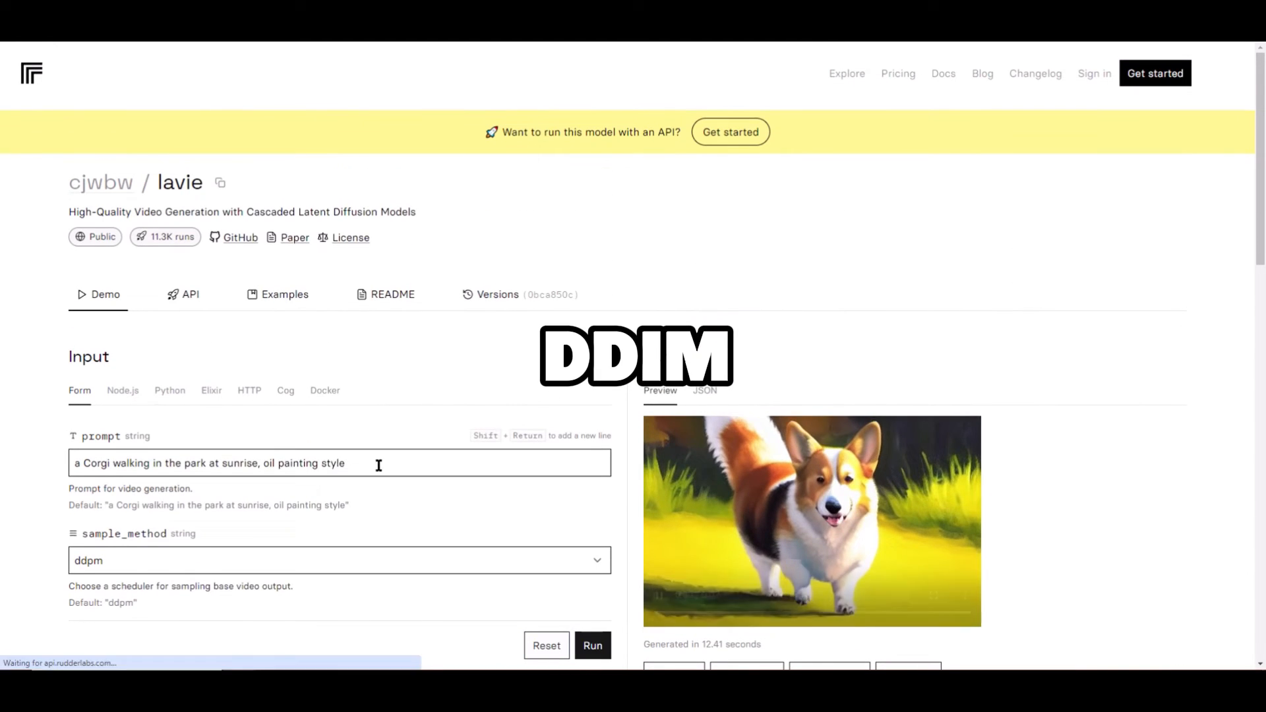
Generate the monkey selfie with 4x super_resolution, noting the 7.76 minute time and out.mp4 properties.
type("a m taking a selfie, 2k, high quality")
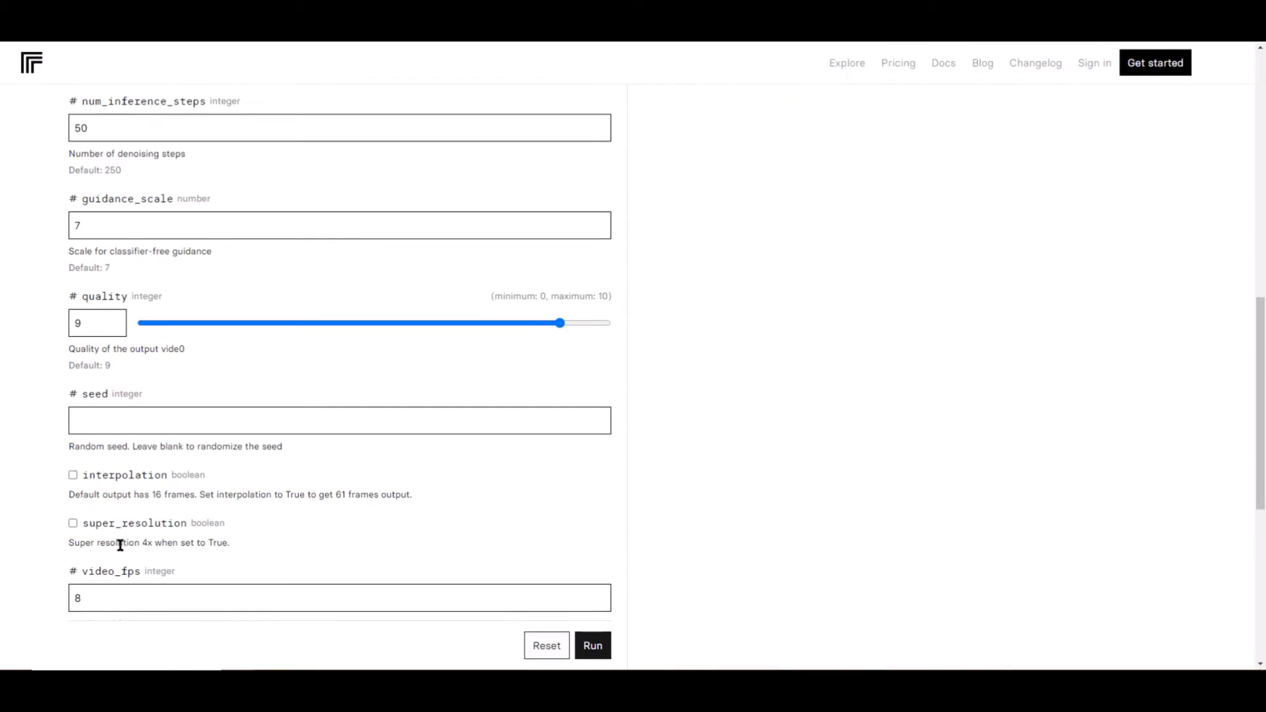
left_click(73, 391)
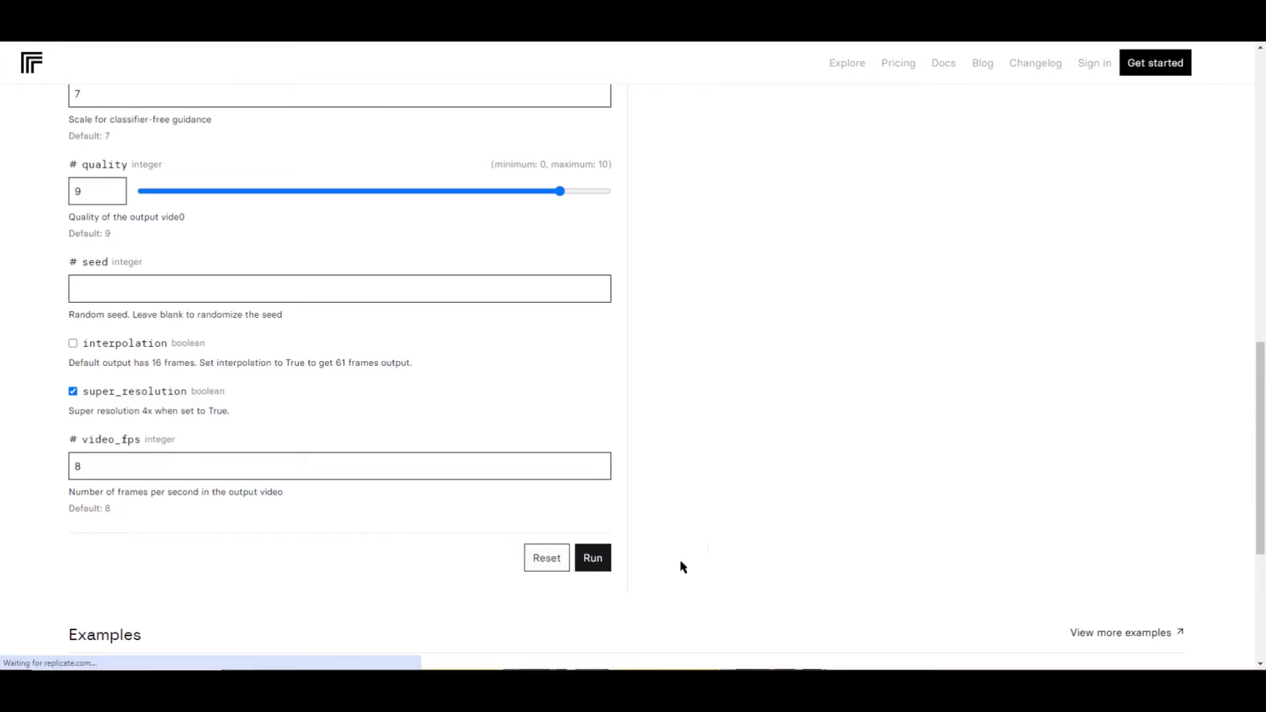
left_click(593, 558)
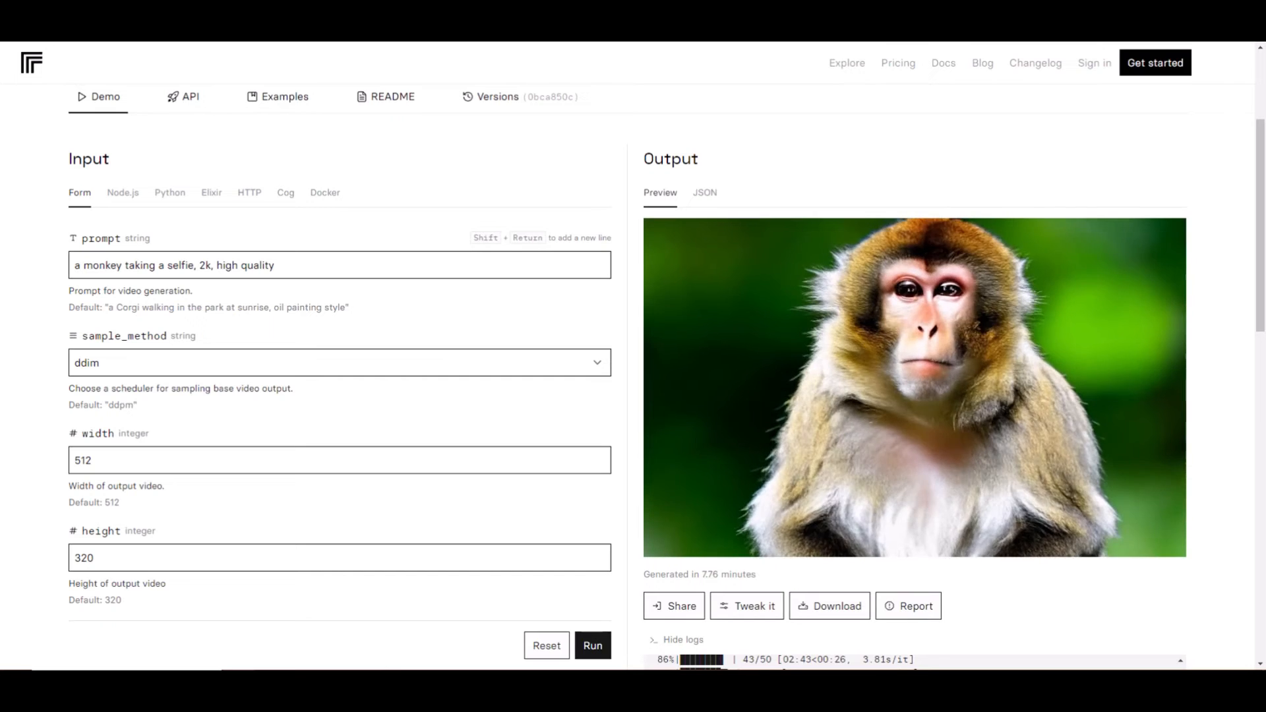
triple_click(699, 574)
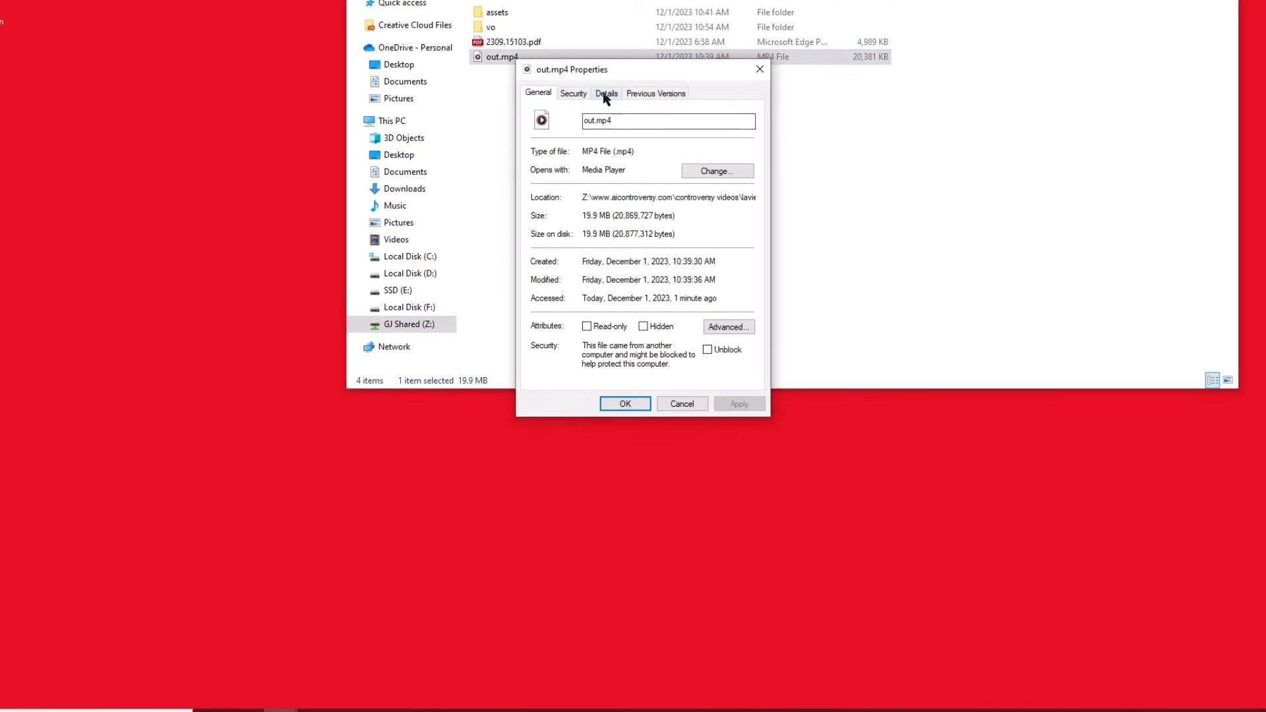
left_click(606, 93)
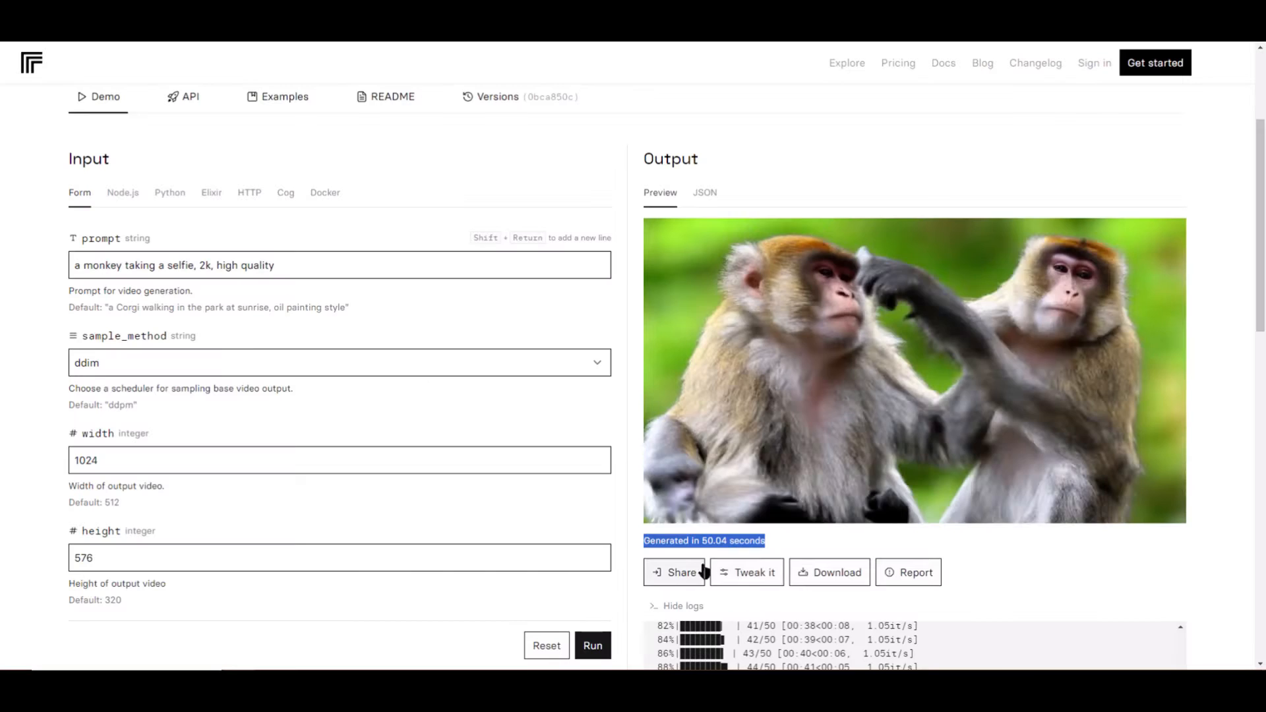
mouse_move(1074, 565)
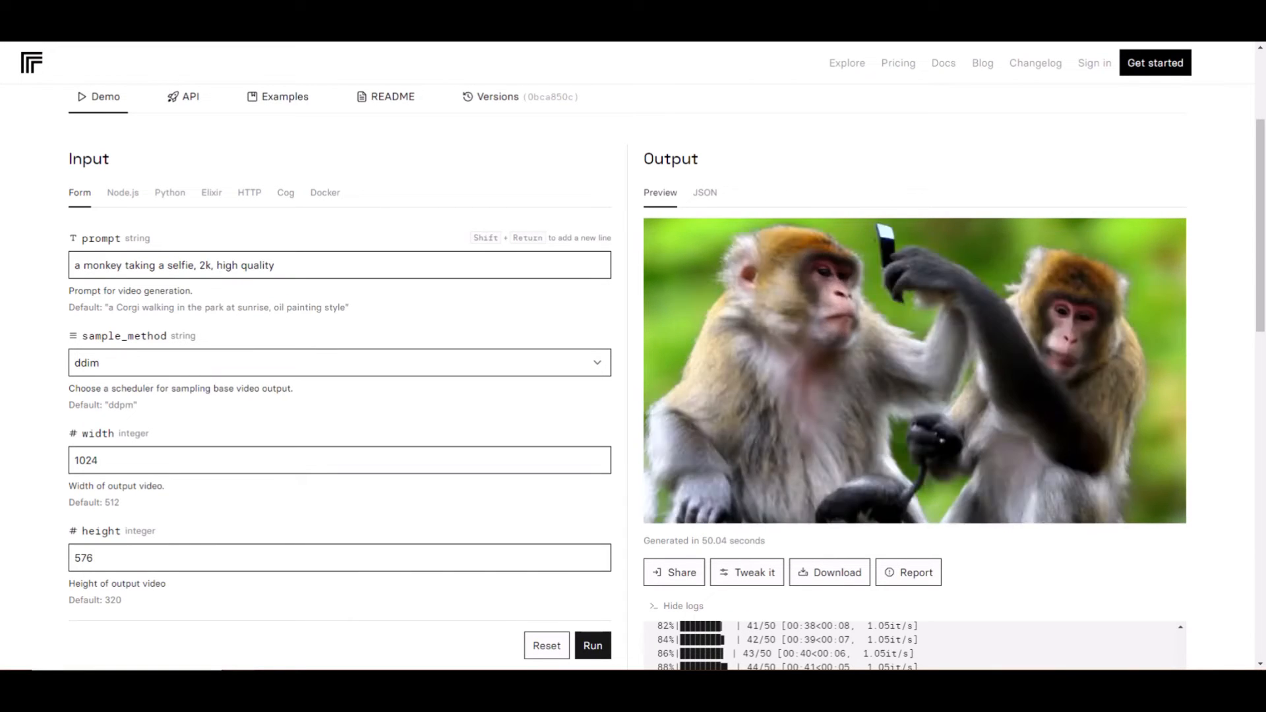
Disable super_resolution, enable interpolation for 61 frames, and run the monkey selfie generation.
scroll("down", 3)
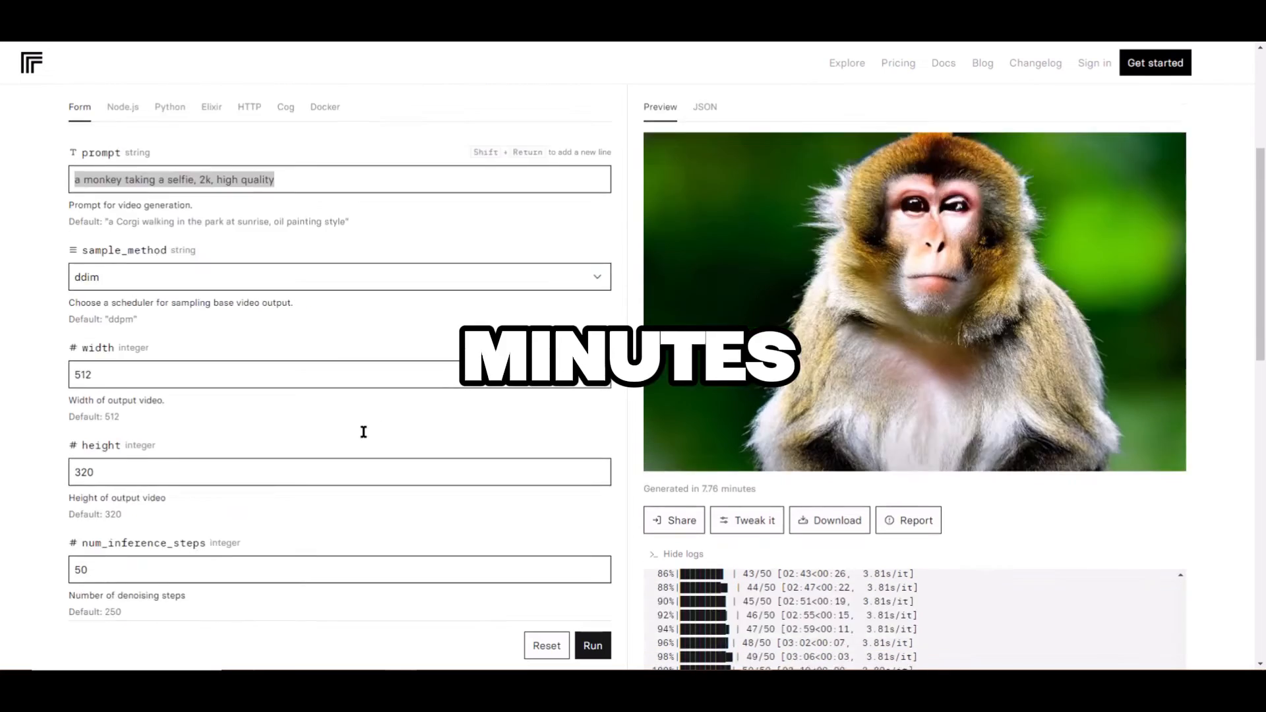
scroll("down", 3)
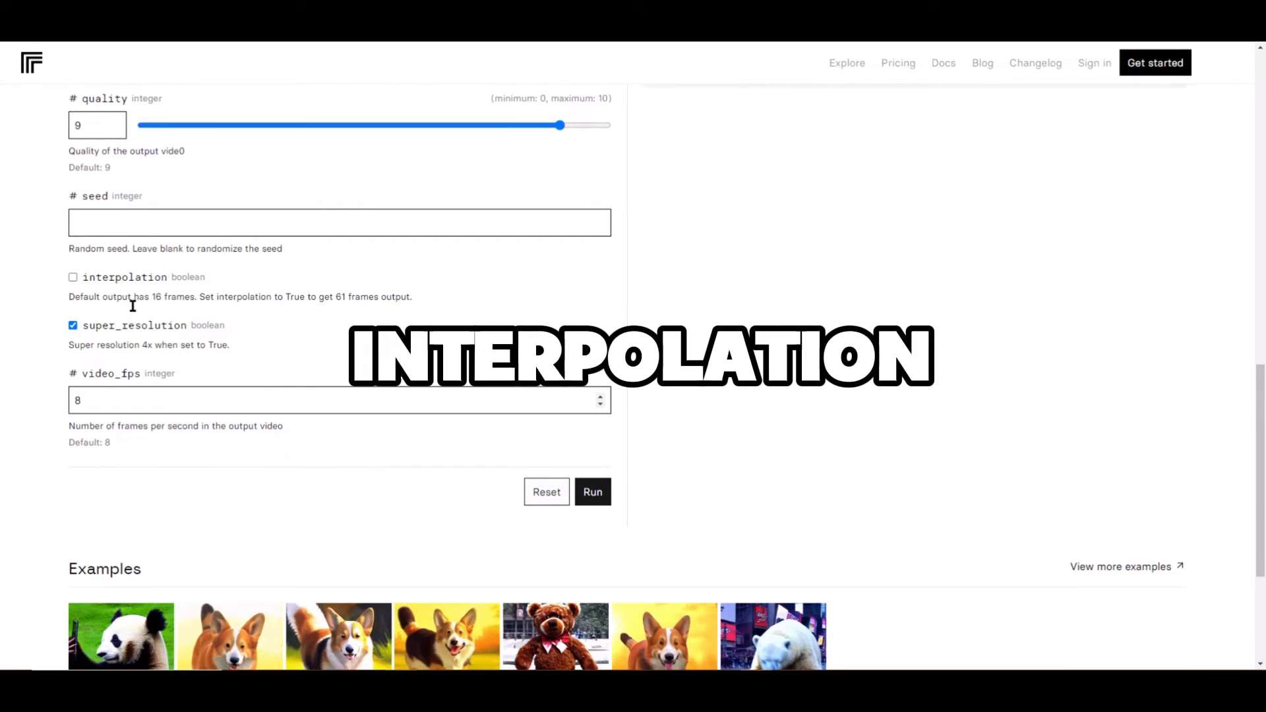
left_click(73, 324)
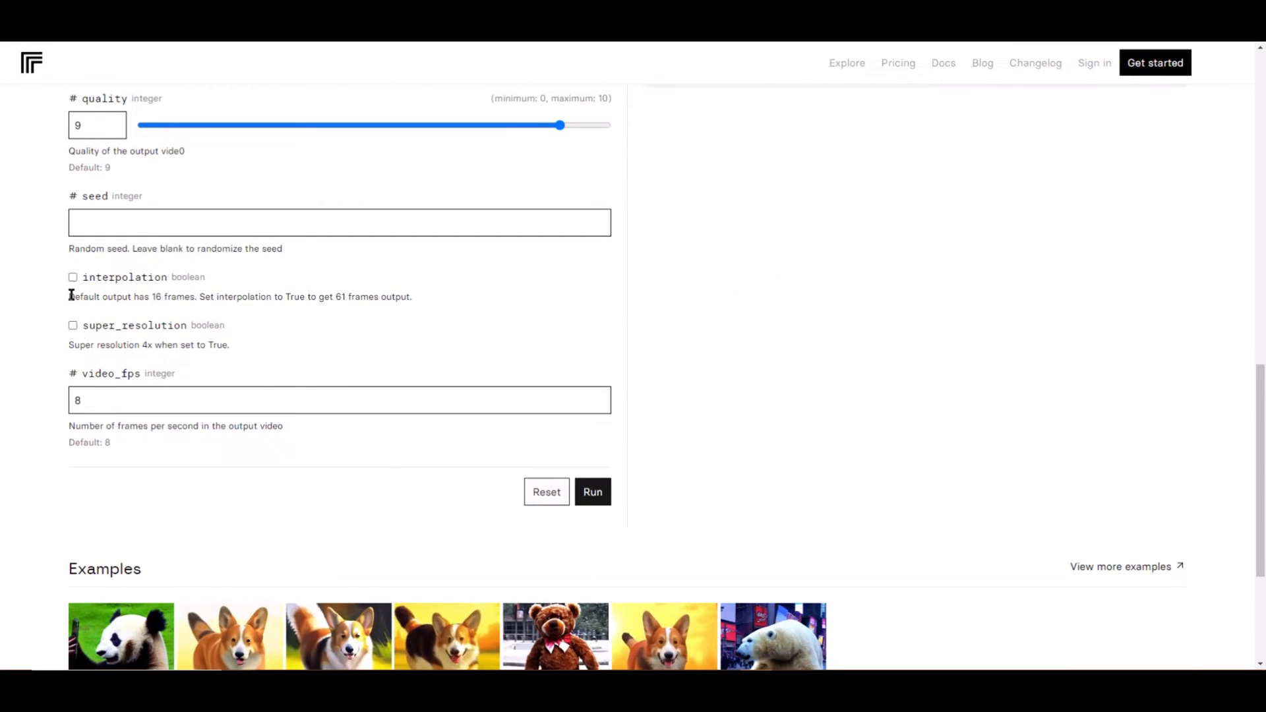
left_click(72, 277)
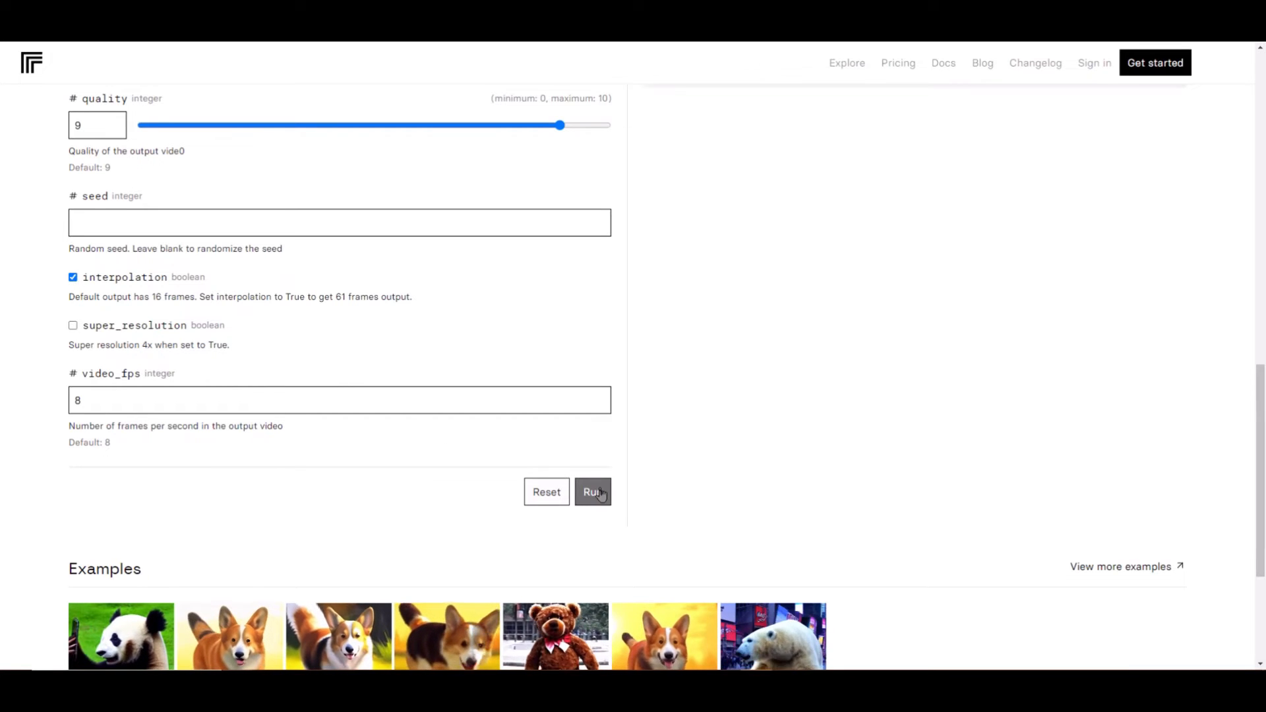
left_click(593, 492)
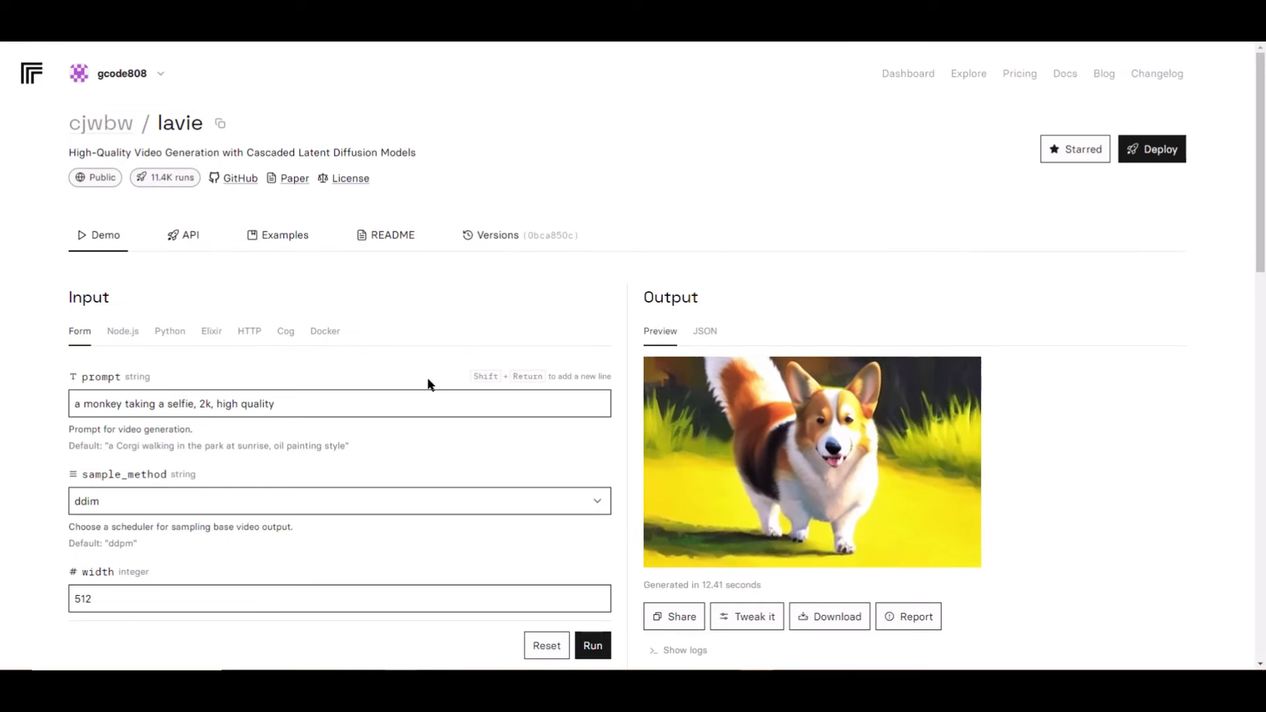
Scroll the signed-in LaVie demo form down to the interpolation option and select it.
scroll("down", 3)
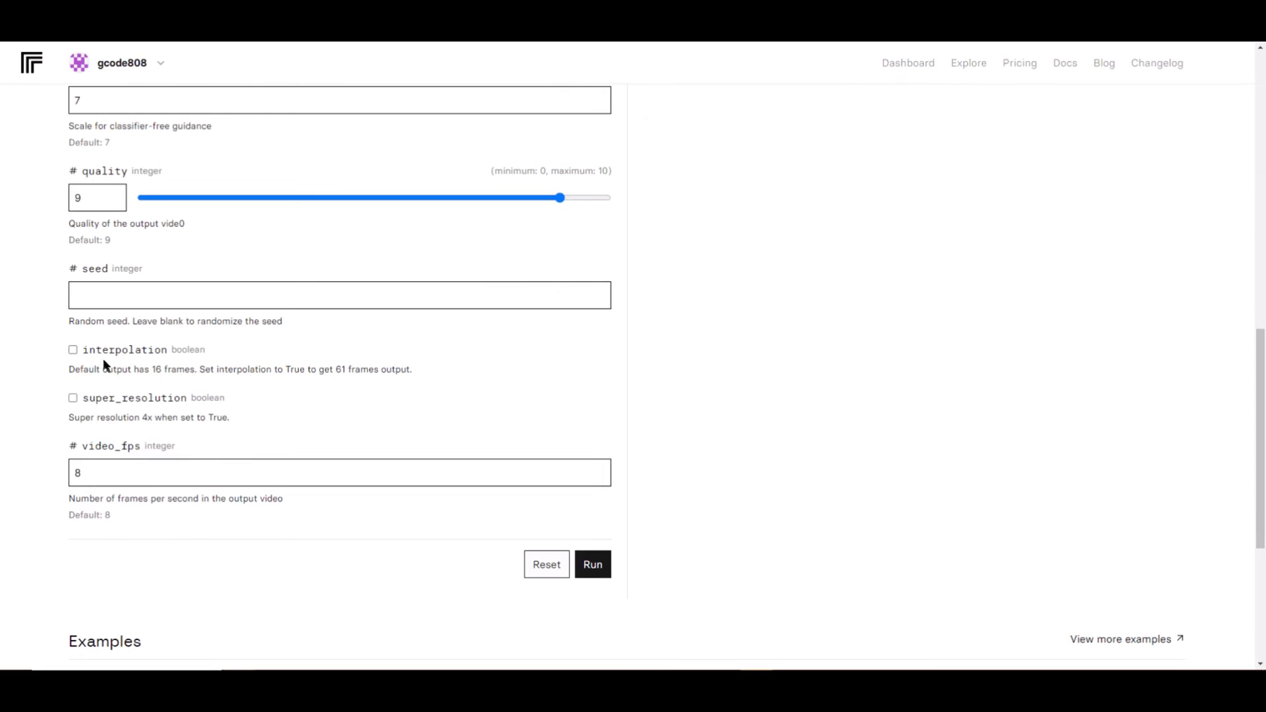
left_click(592, 565)
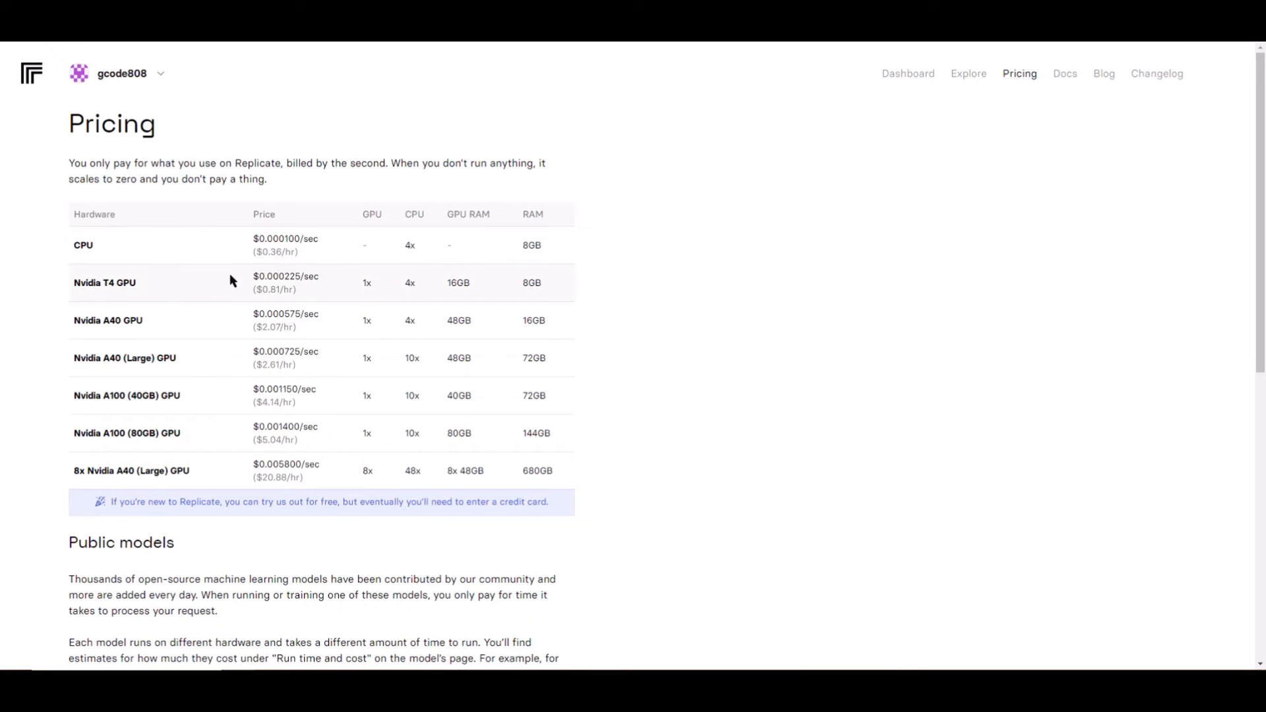
mouse_move(328, 447)
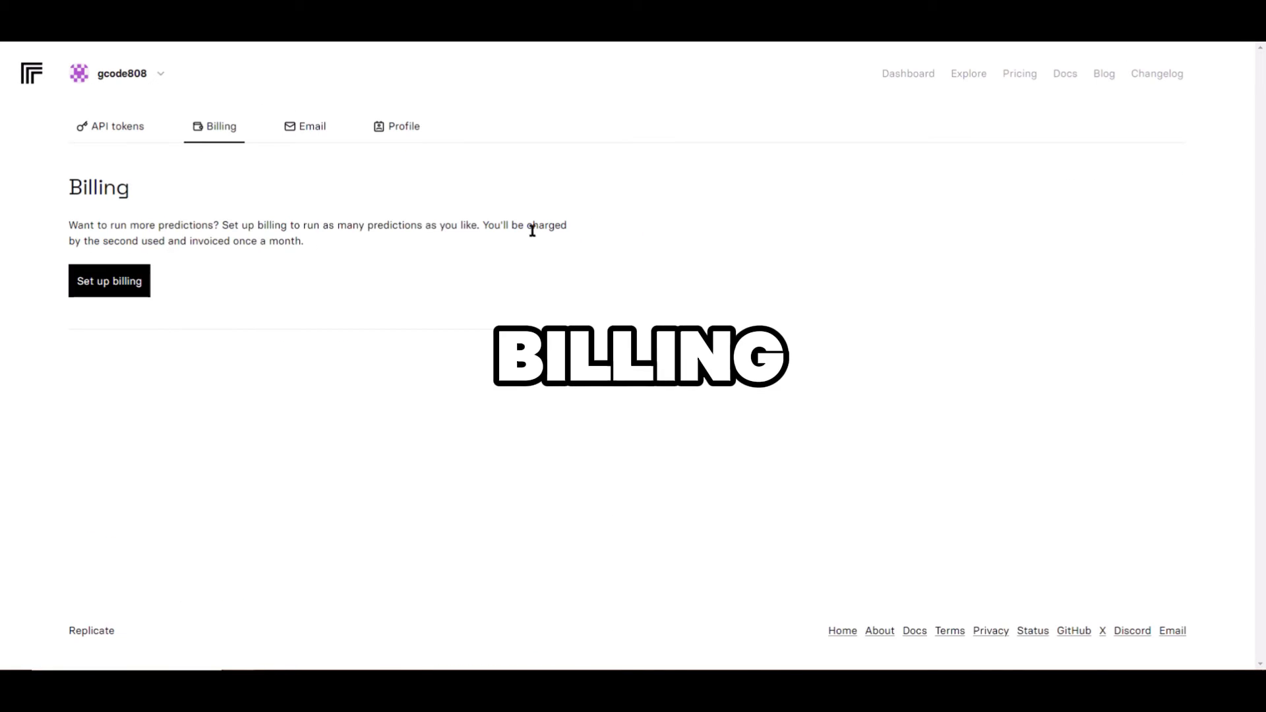
Set up account billing and save a $5 monthly spend limit.
left_click(108, 281)
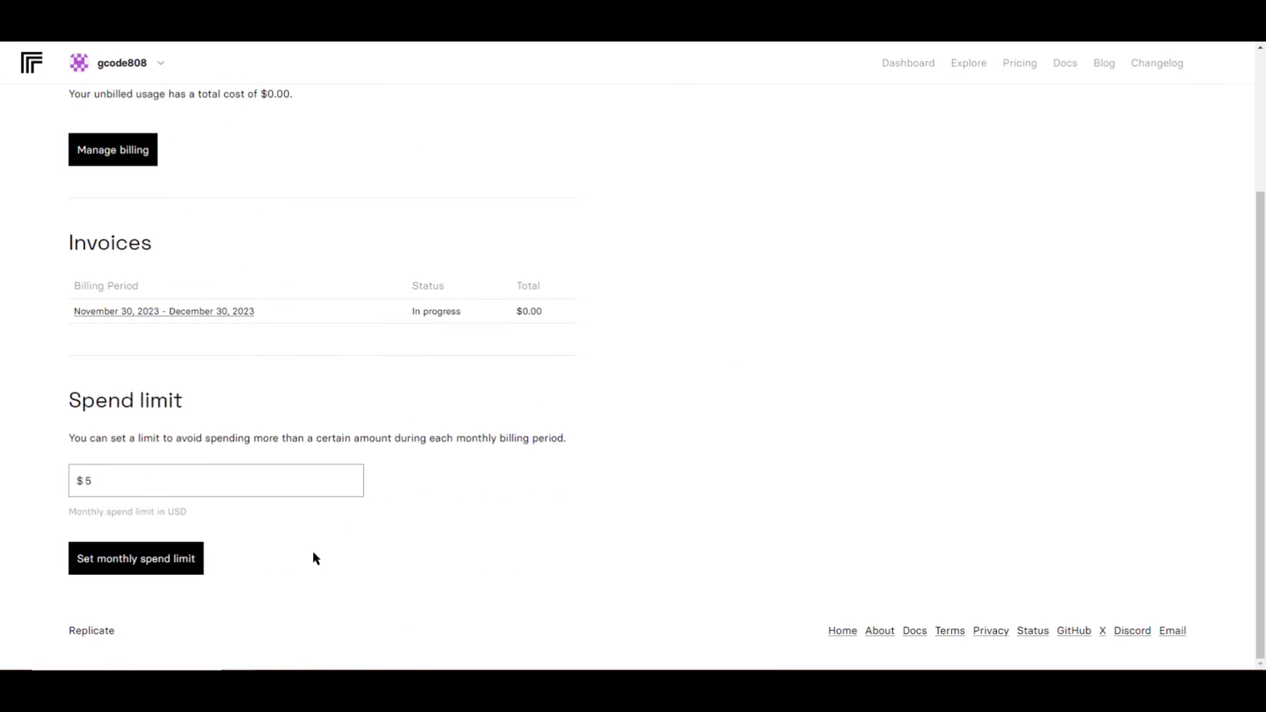
left_click(136, 558)
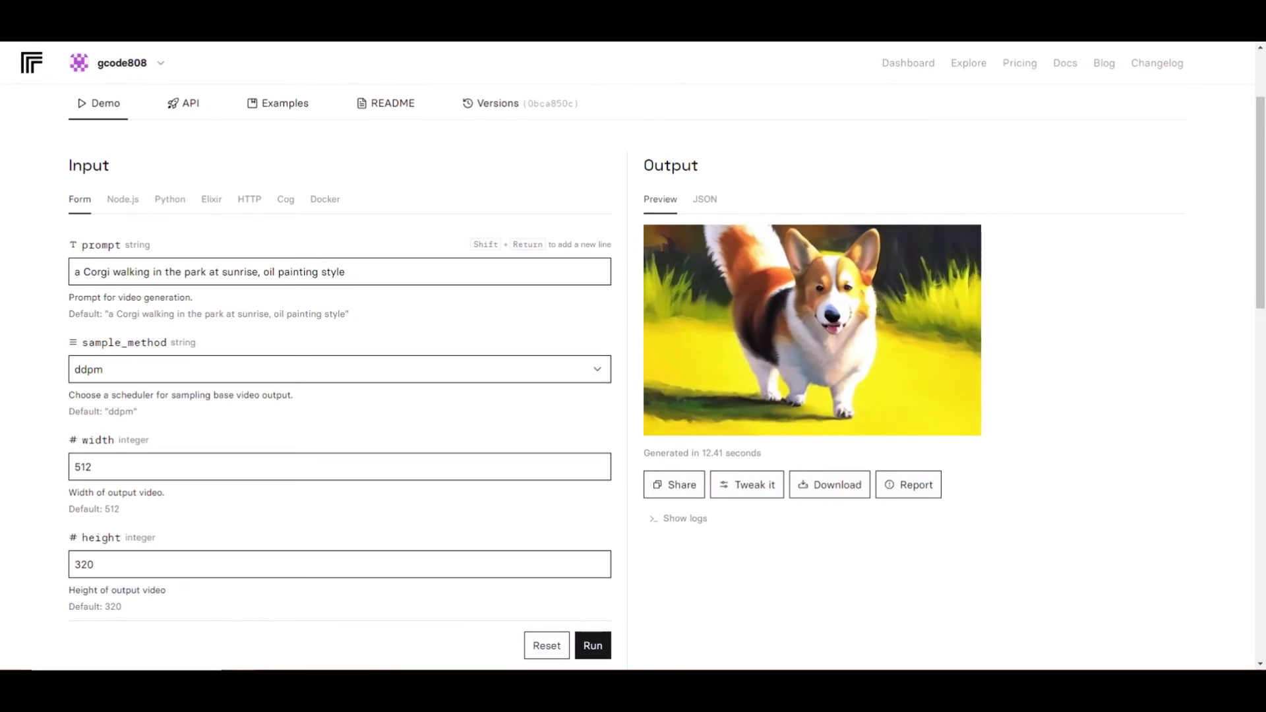
Replay the corgi example video in the output preview from the start.
scroll("down", 3)
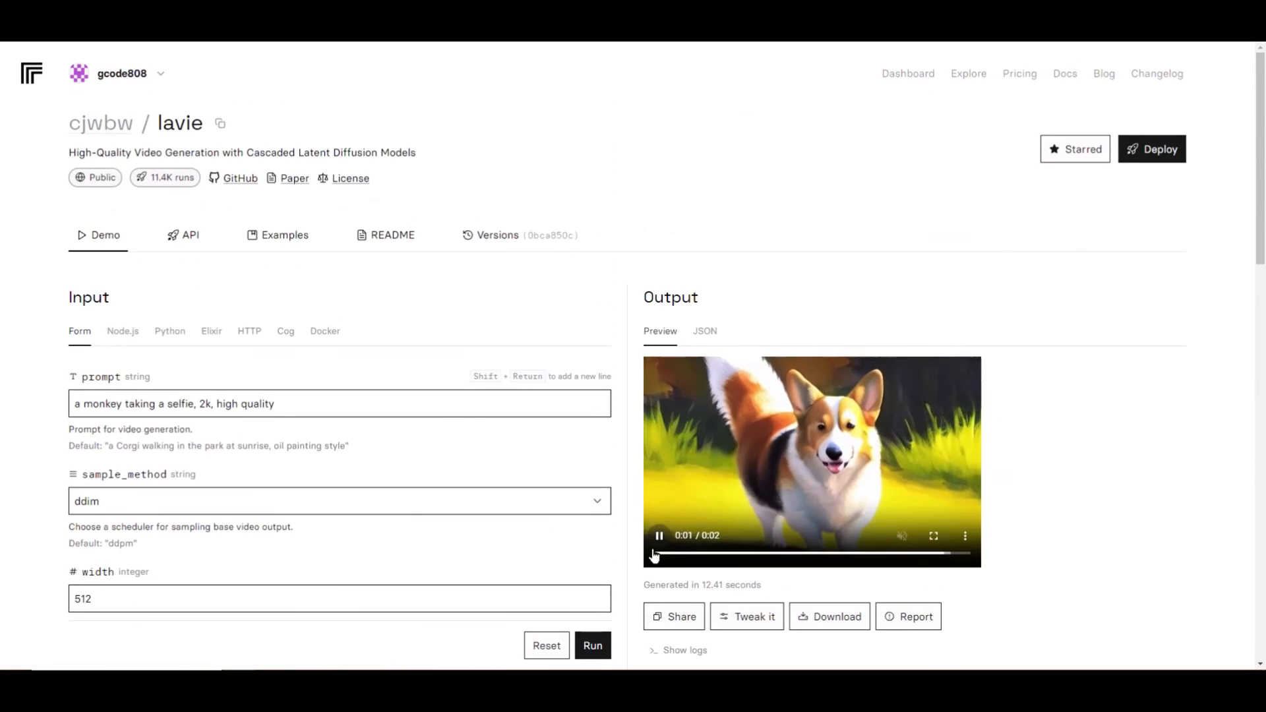
left_click(592, 645)
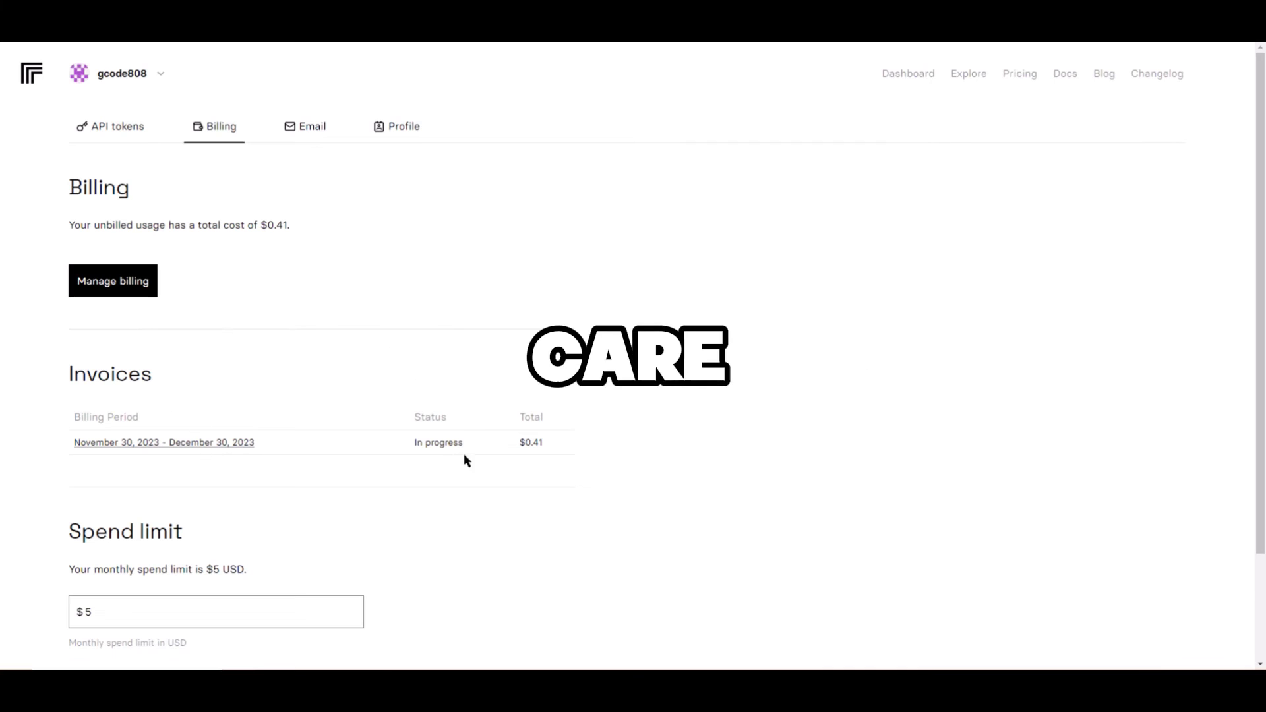
Review the Billing page's Invoices and Spend limit sections showing $0.41 unbilled against the $5 limit.
scroll("down", 3)
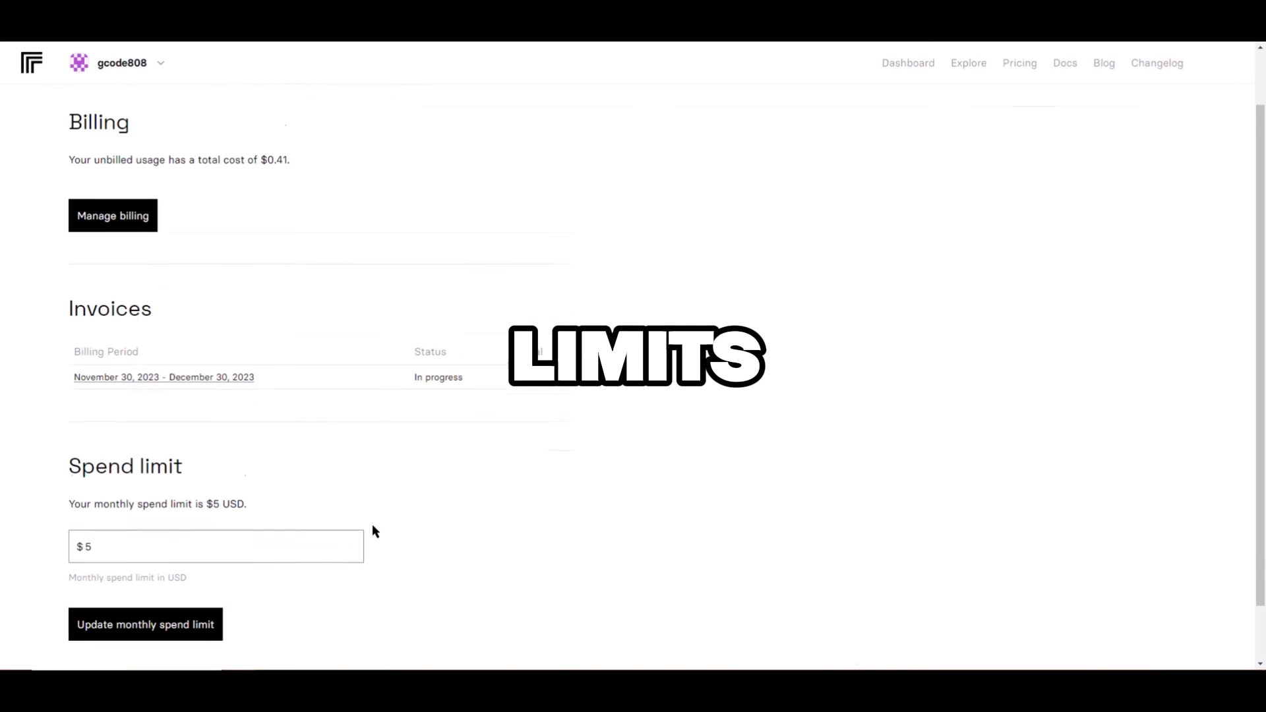
scroll("down", 3)
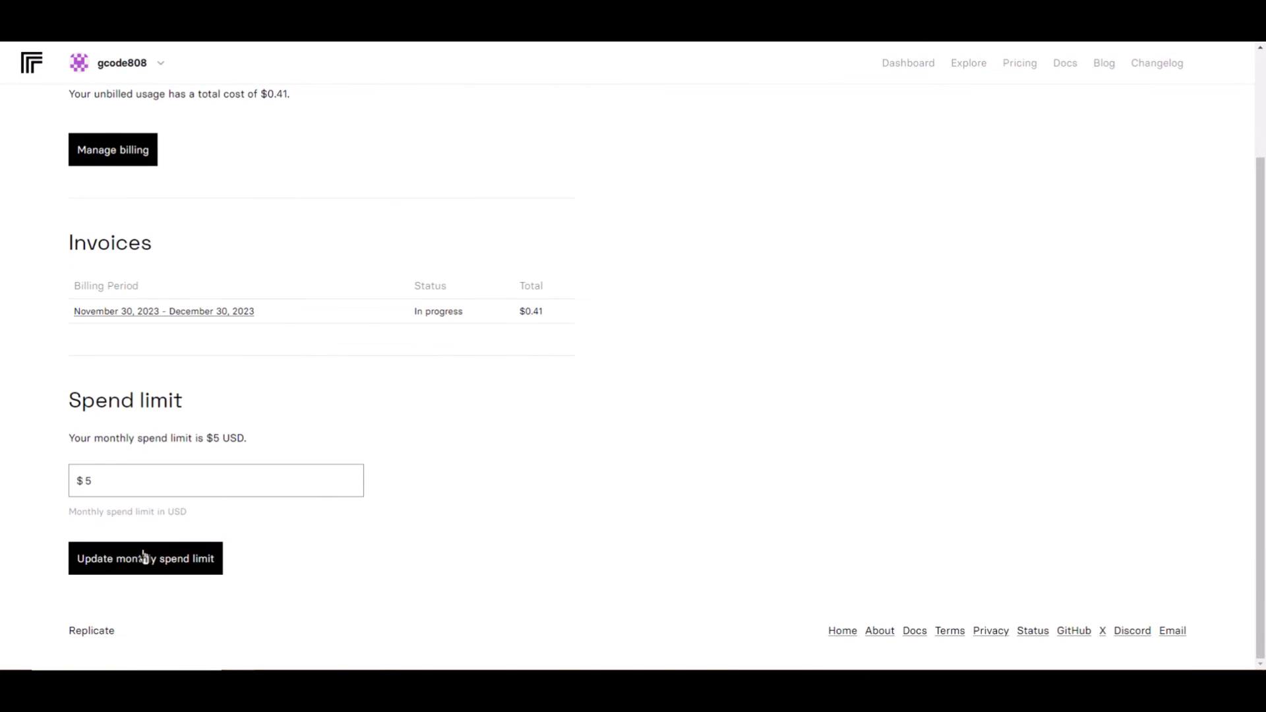
left_click_drag(166, 438, 249, 438)
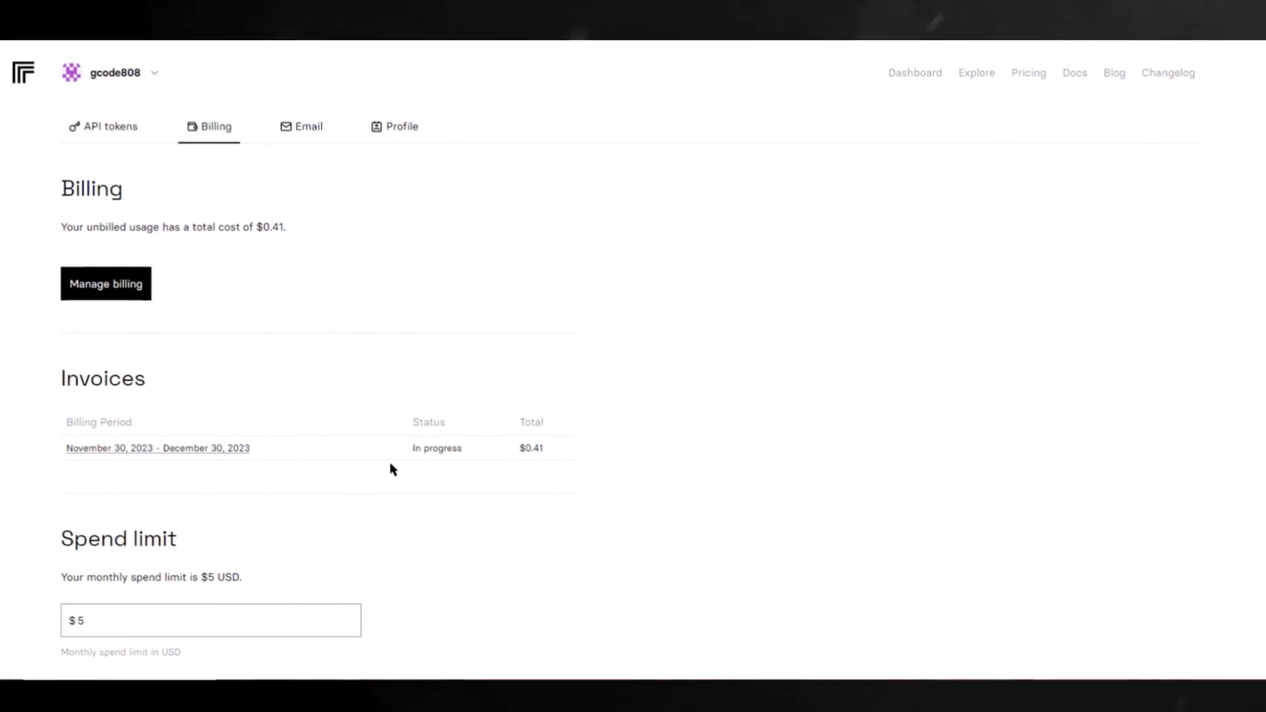
scroll("down", 3)
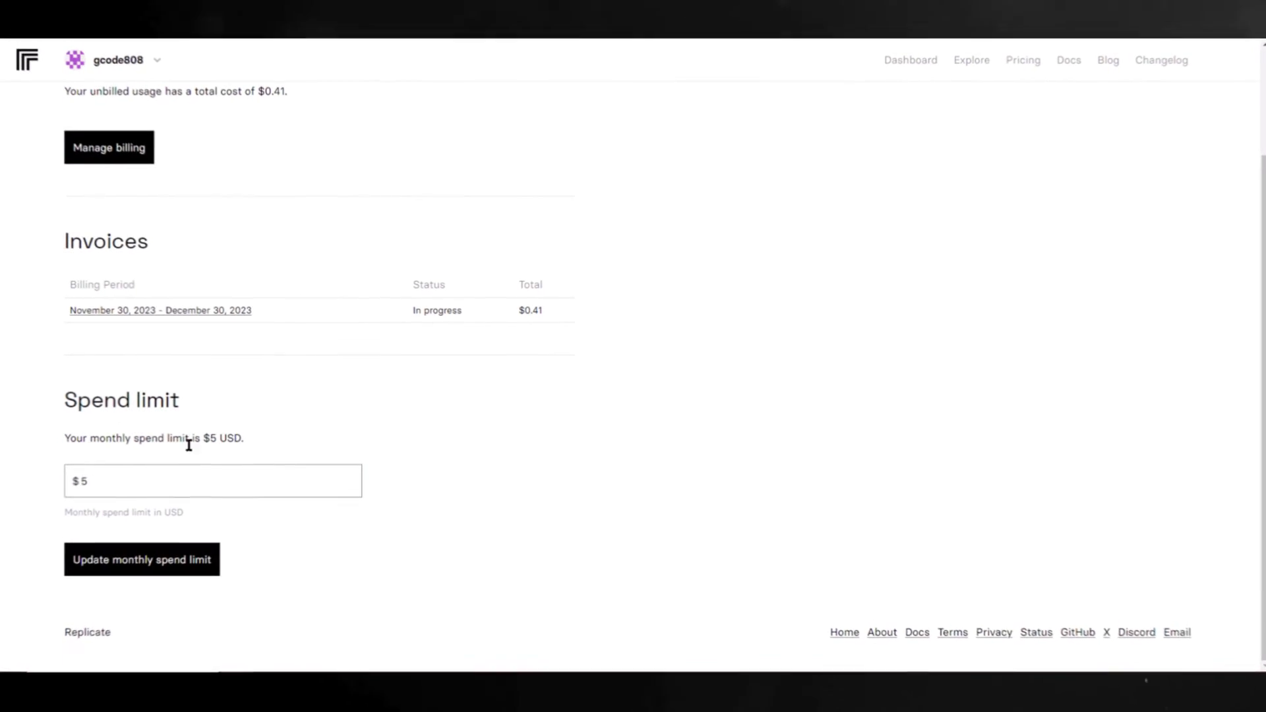